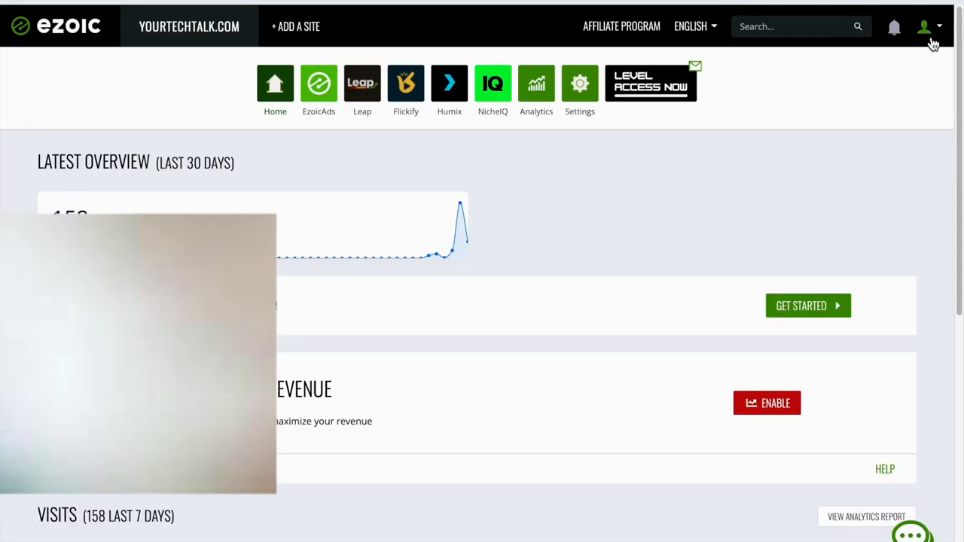
Try removing yourtechtalk.com via the account's Sites panel, confirming the removal twice
{"action": "left_click", "coordinate": [924, 25]}
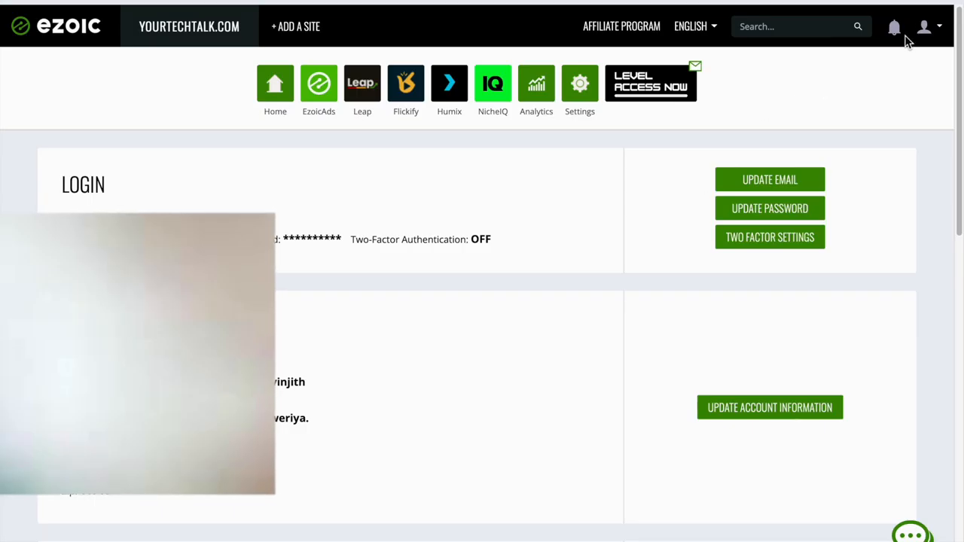
{"action": "left_click", "coordinate": [189, 26]}
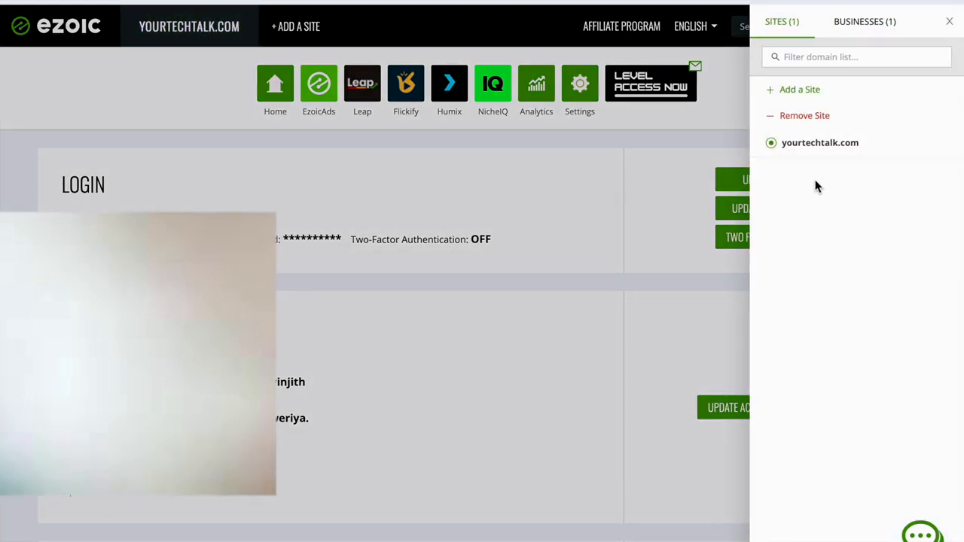
{"action": "left_click", "coordinate": [804, 115]}
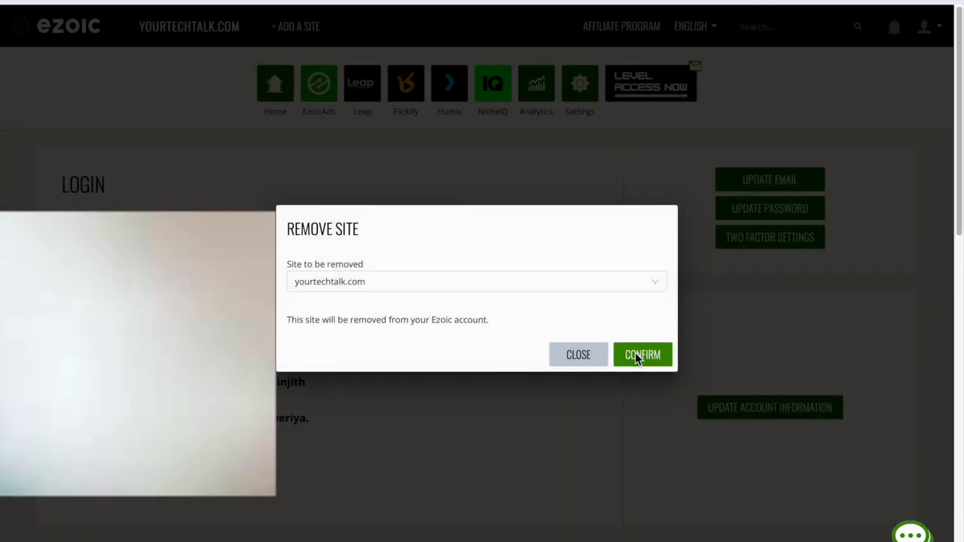
{"action": "left_click", "coordinate": [642, 354]}
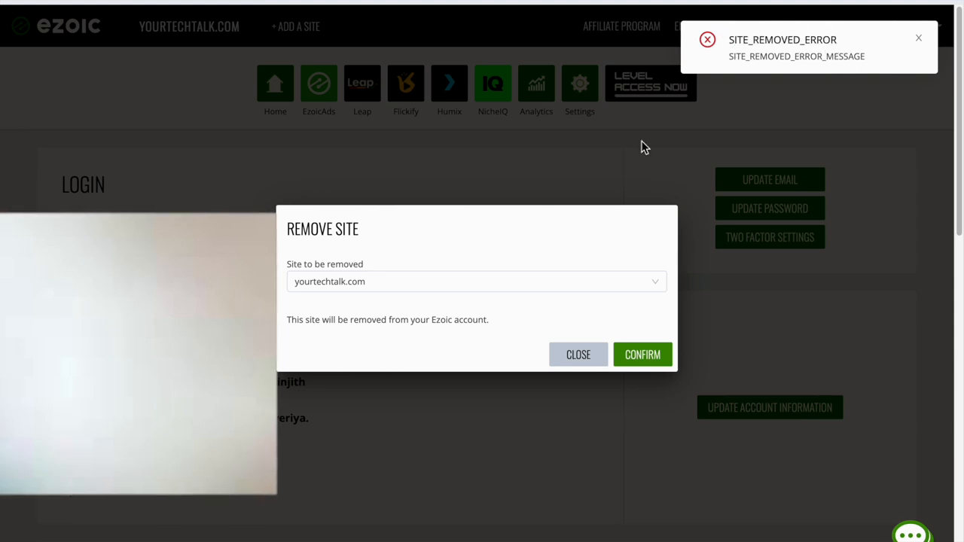
{"action": "left_click", "coordinate": [475, 282]}
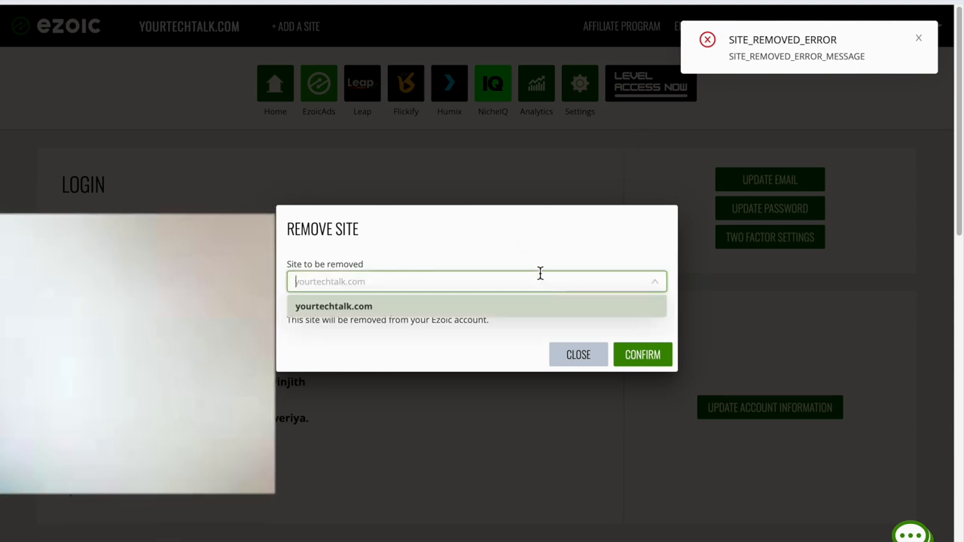
{"action": "left_click", "coordinate": [332, 305]}
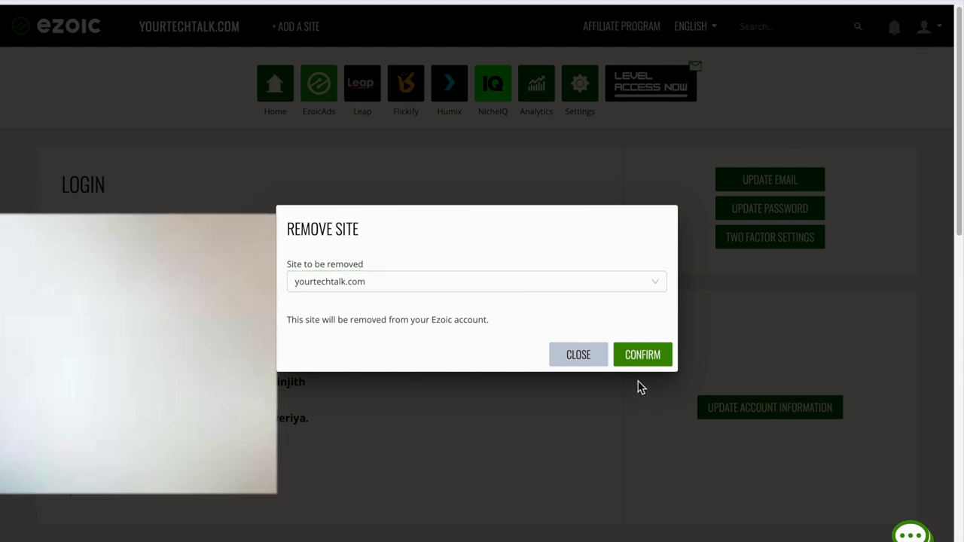
{"action": "left_click", "coordinate": [577, 354]}
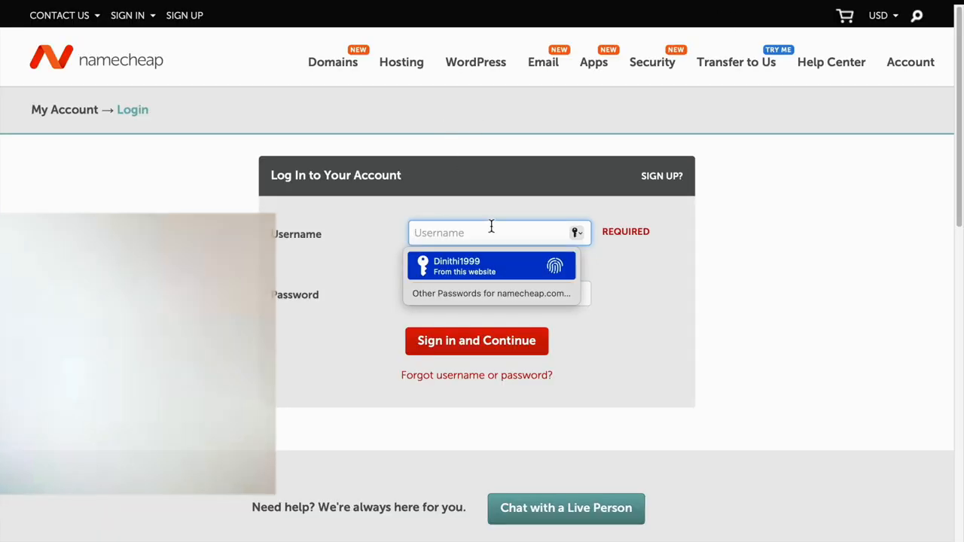
{"action": "mouse_move", "coordinate": [579, 216]}
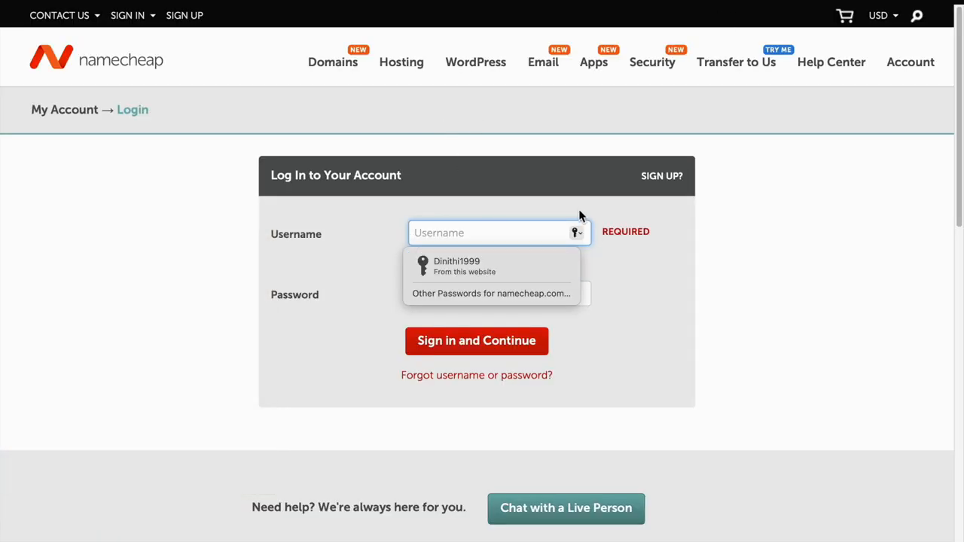
Sign in to Namecheap using the autofilled saved username and password
{"action": "left_click", "coordinate": [457, 265]}
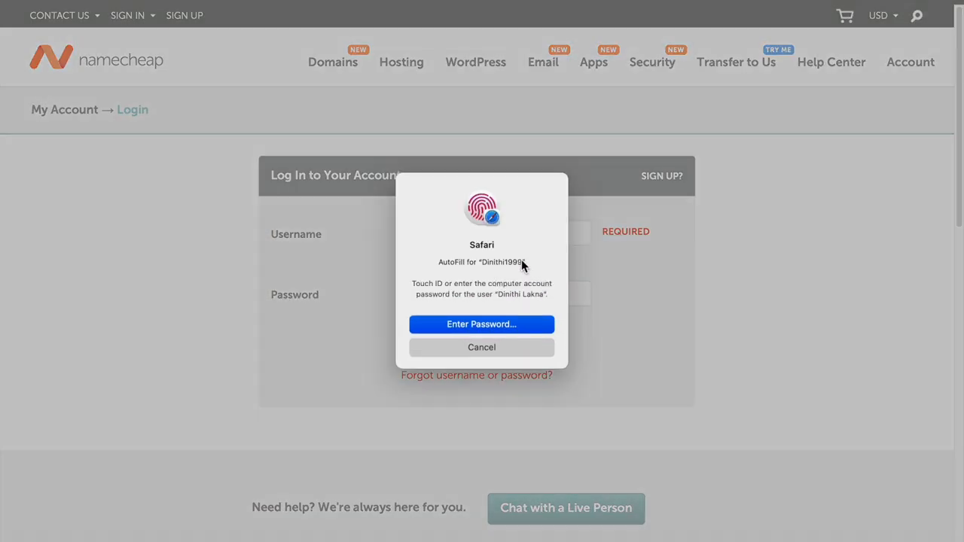
{"action": "left_click", "coordinate": [481, 324]}
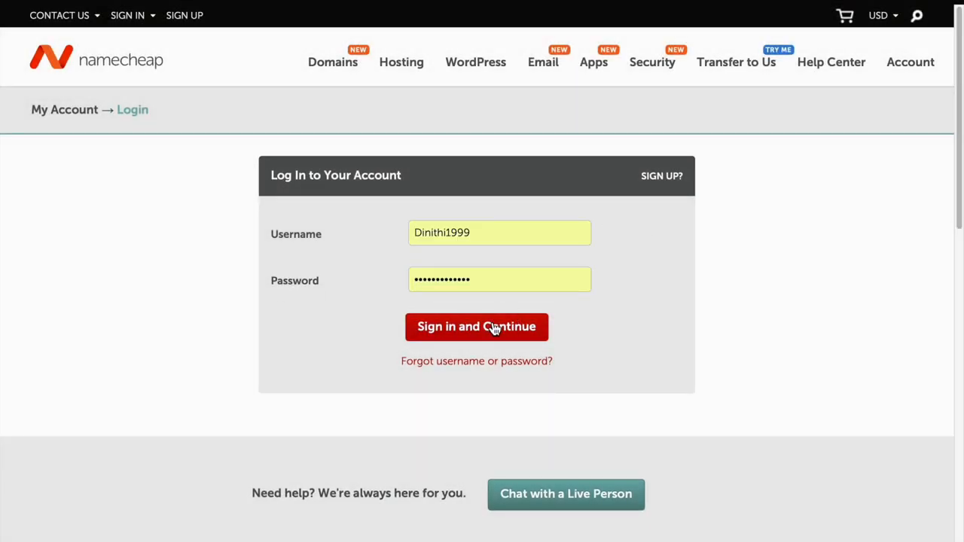
{"action": "left_click", "coordinate": [476, 327]}
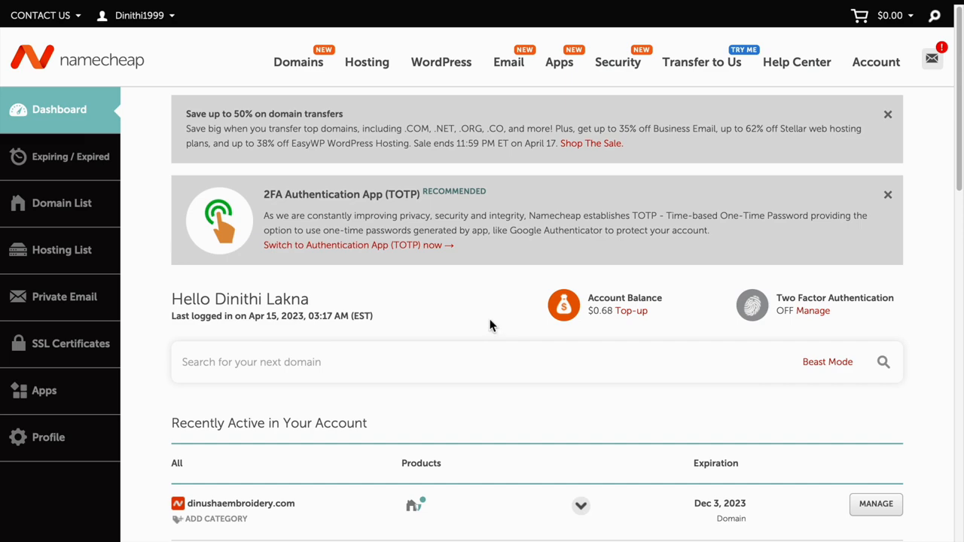
{"action": "scroll", "scroll_direction": "down", "scroll_amount": 3}
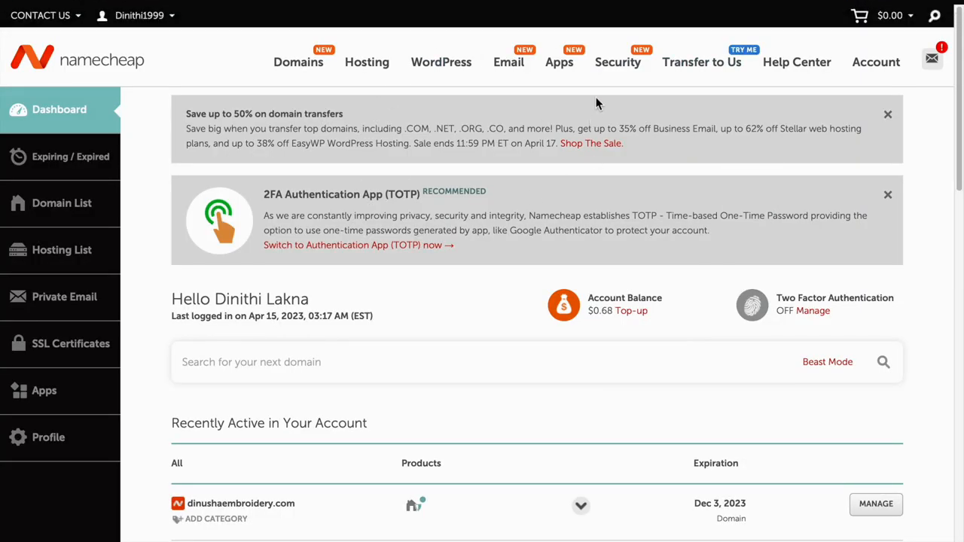
{"action": "scroll", "scroll_direction": "down", "scroll_amount": 3}
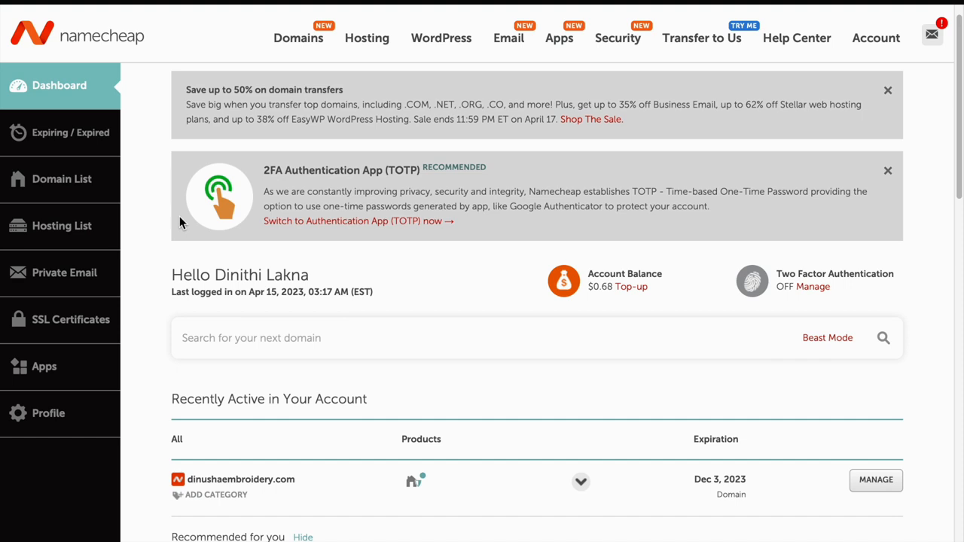
{"action": "mouse_move", "coordinate": [59, 185]}
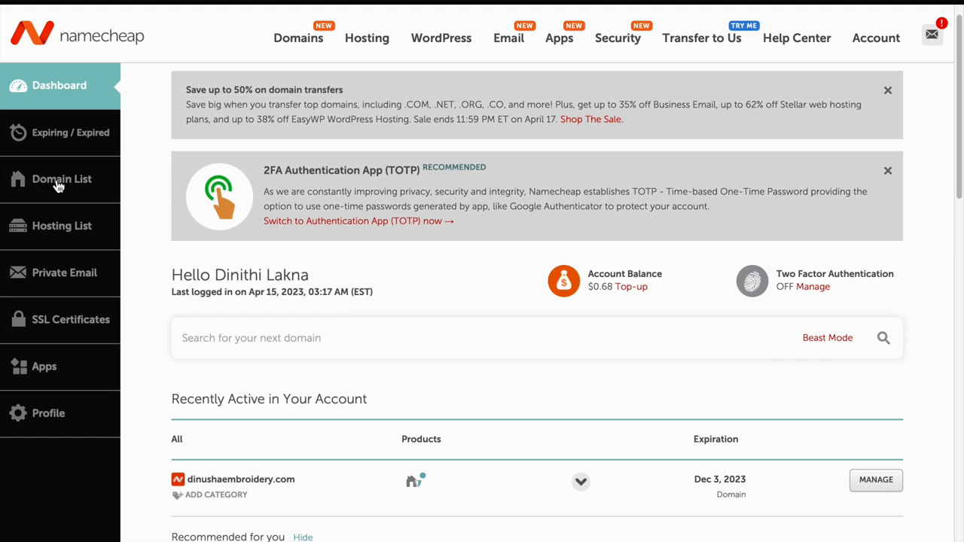
Open yourtechtalk.com's Manage page from the Domain List and select its first Ezoic nameserver
{"action": "left_click", "coordinate": [62, 178]}
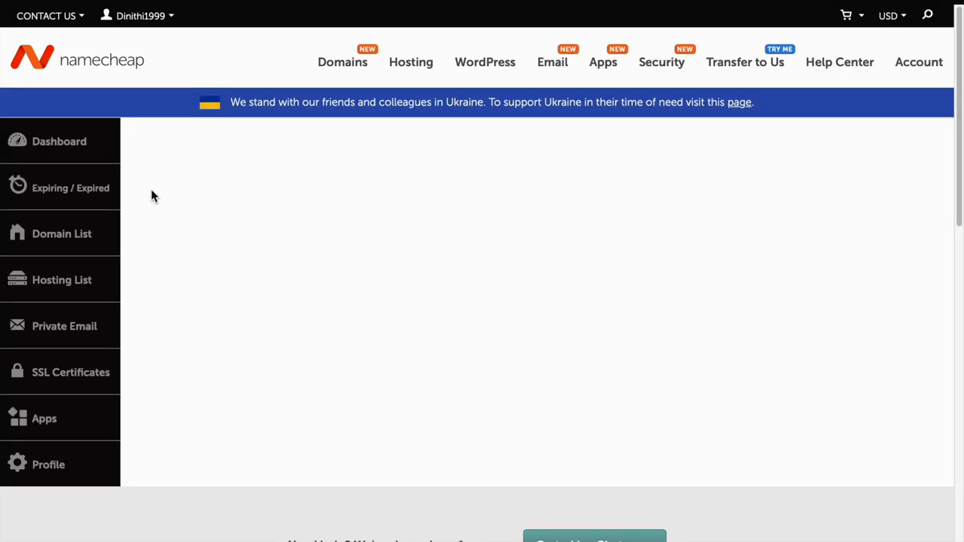
{"action": "left_click", "coordinate": [61, 233]}
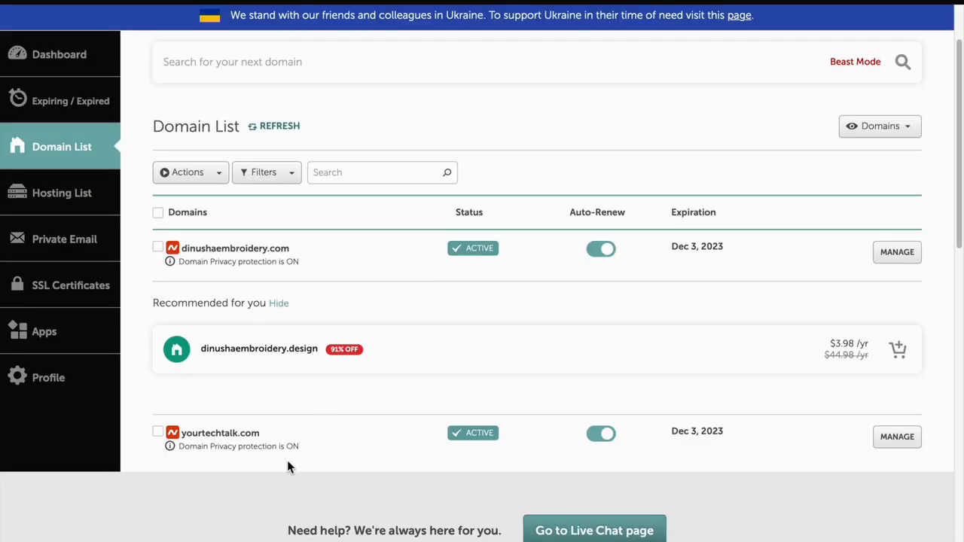
{"action": "double_click", "coordinate": [219, 433]}
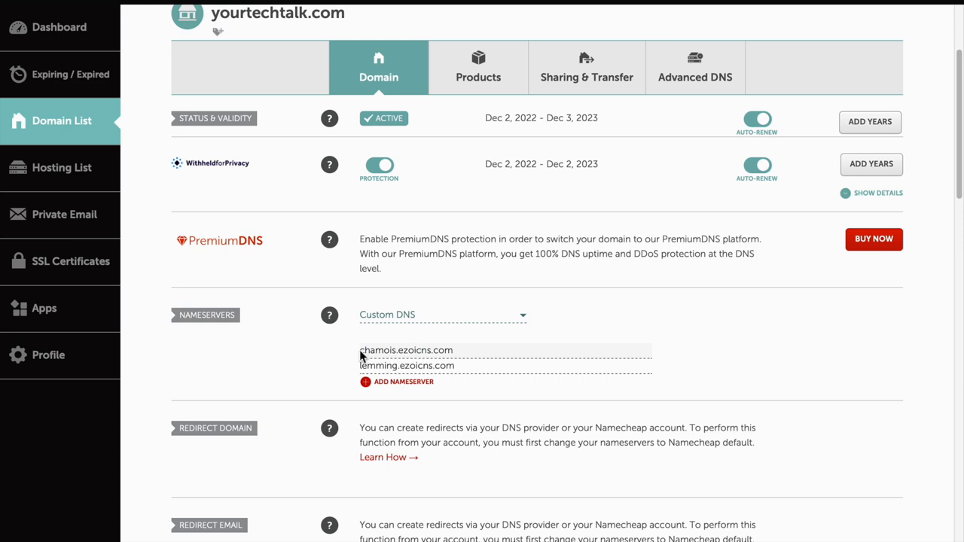
{"action": "double_click", "coordinate": [404, 350]}
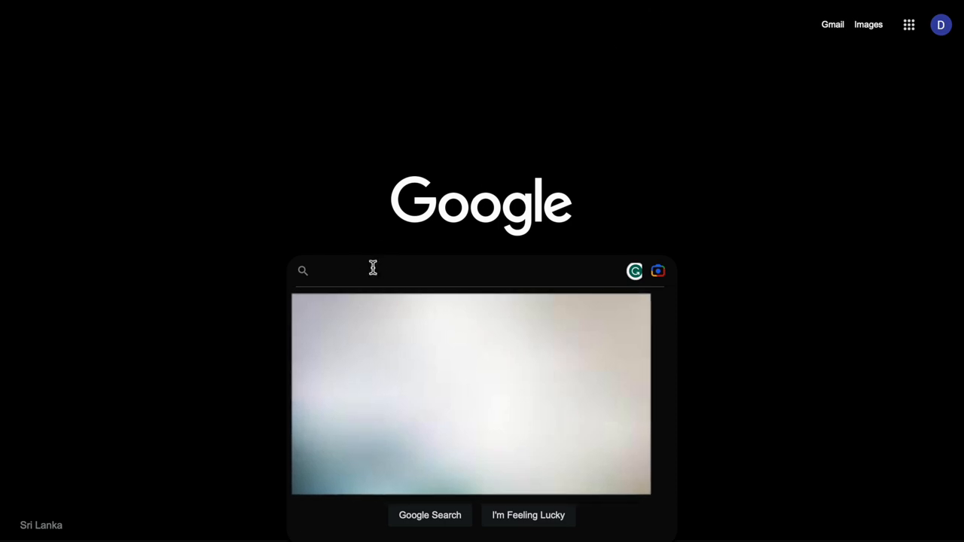
{"action": "mouse_move", "coordinate": [610, 73]}
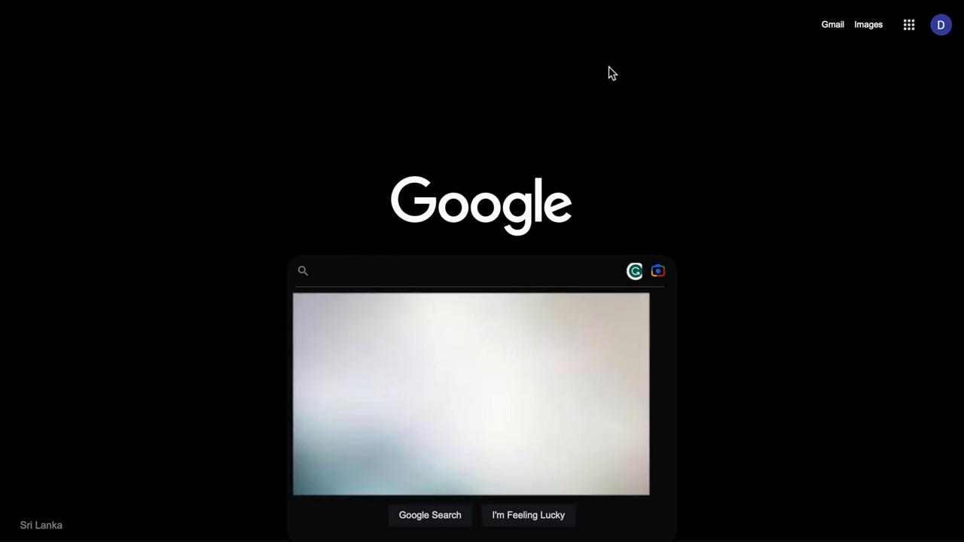
Search Google for Hostinger and open its homepage
{"action": "type", "text": "his"}
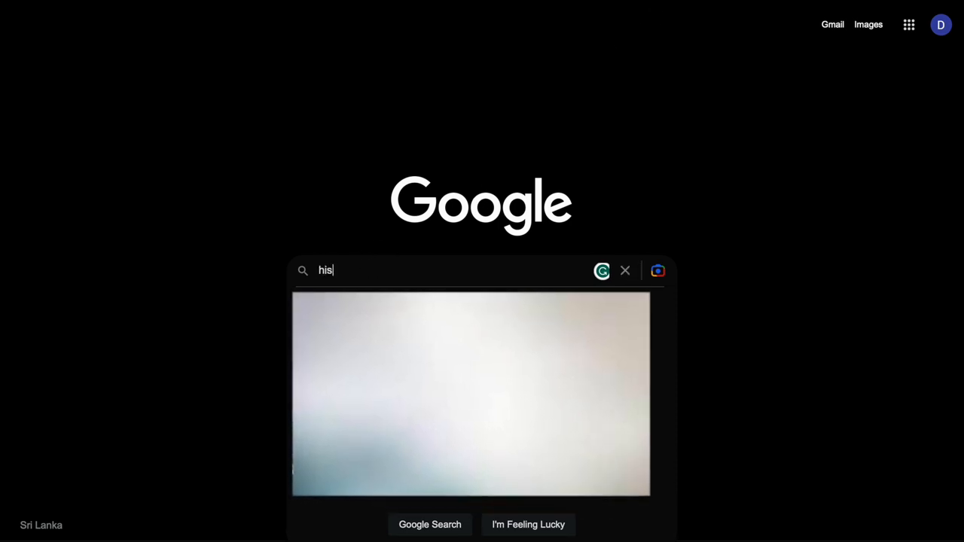
{"action": "type", "text": "honstin"}
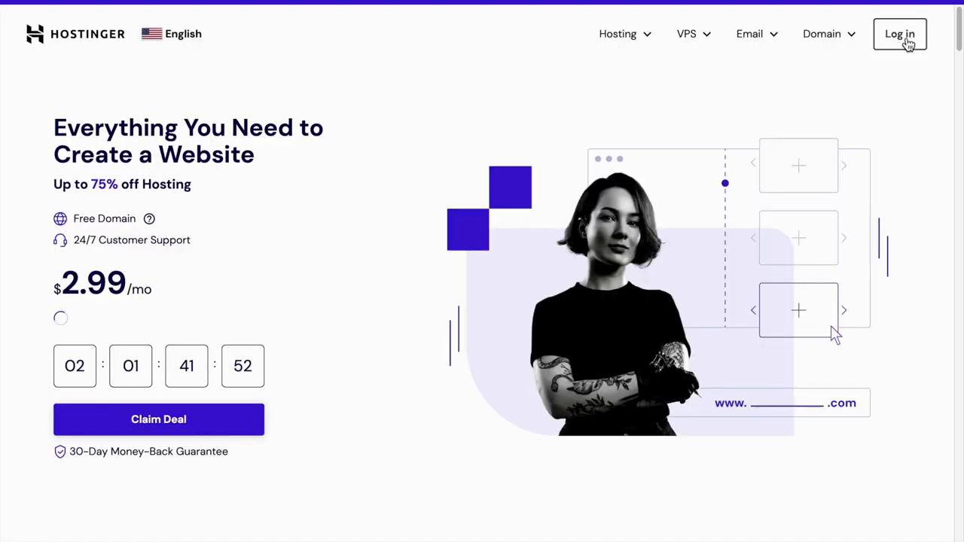
Log in to Hostinger with a Google account
{"action": "left_click", "coordinate": [907, 33]}
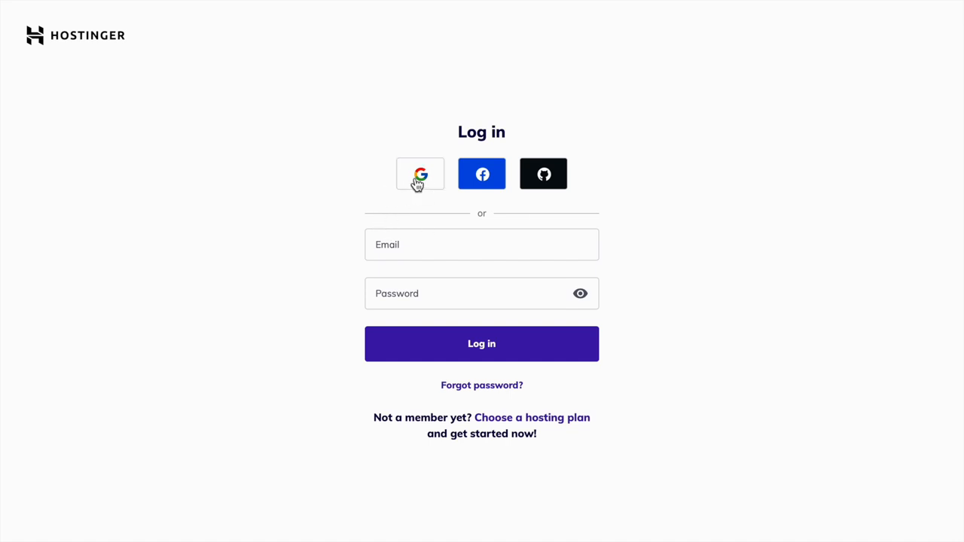
{"action": "left_click", "coordinate": [419, 174]}
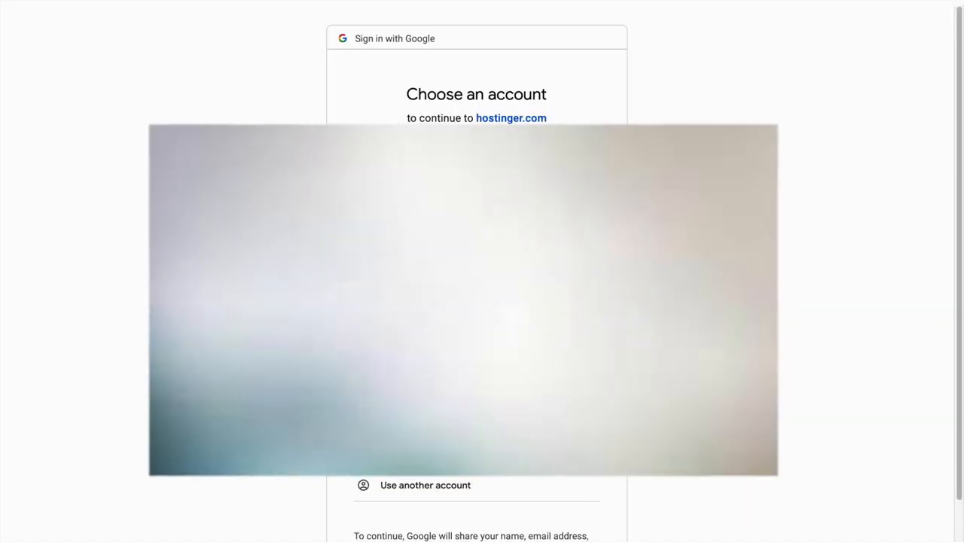
{"action": "scroll", "scroll_direction": "down", "scroll_amount": 3}
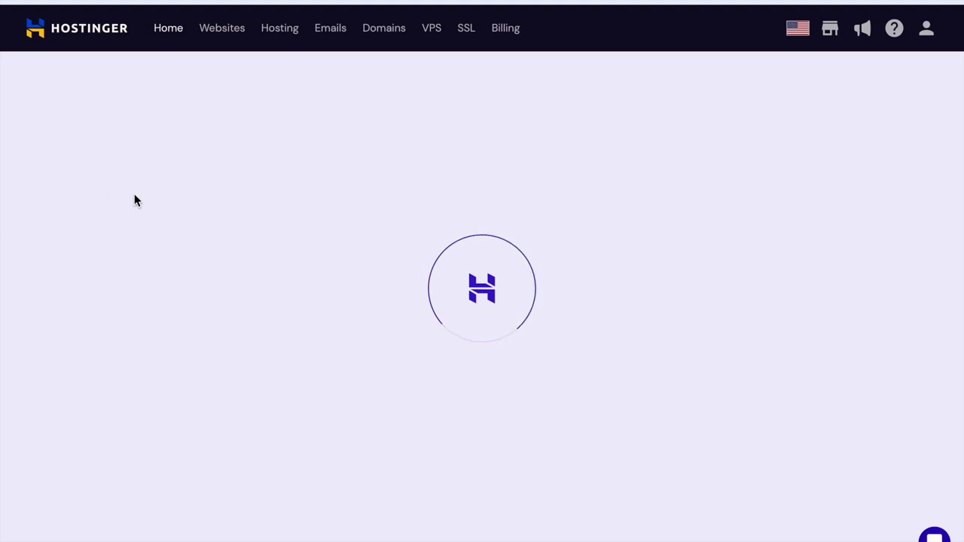
Tick 'I've added Titan MX and TXT records' for yourtechtalk.com and submit verification
{"action": "left_click", "coordinate": [329, 28]}
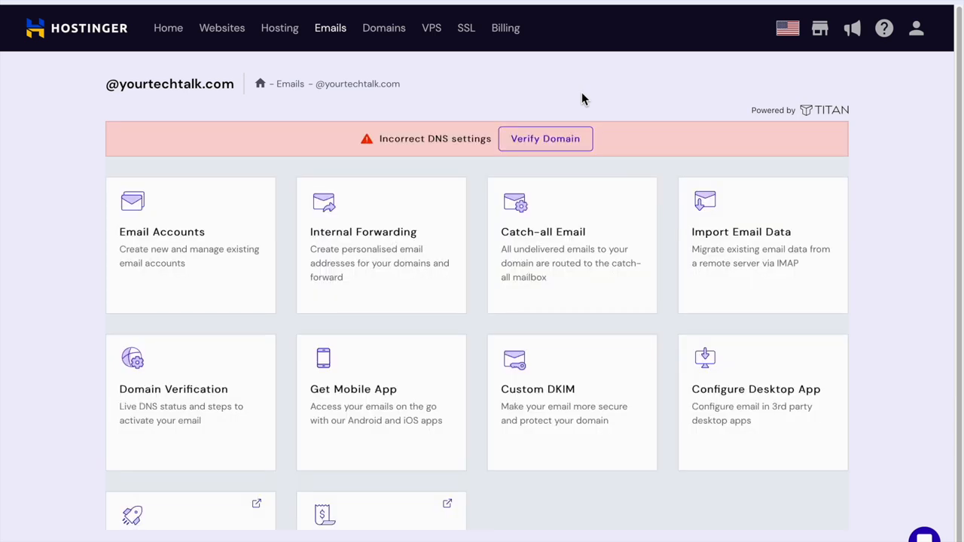
{"action": "mouse_move", "coordinate": [564, 143]}
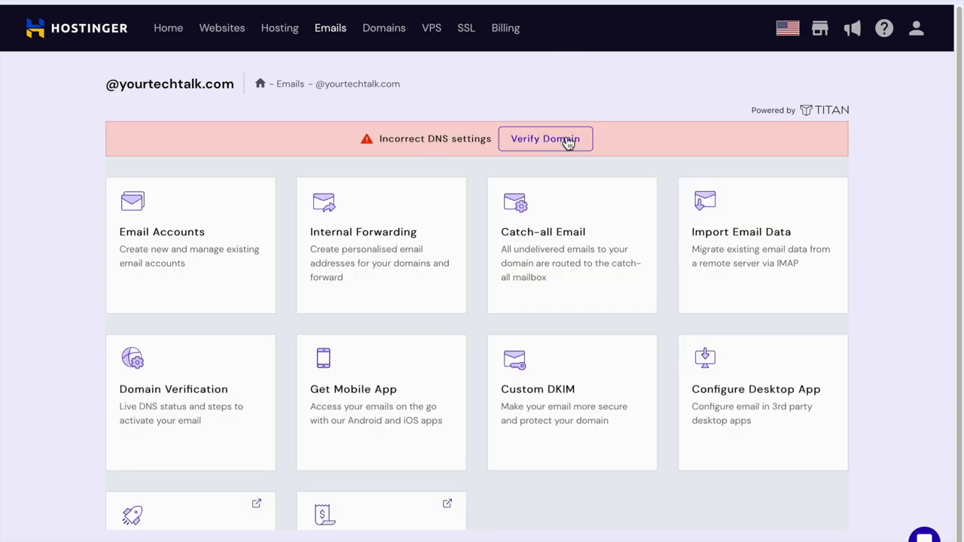
{"action": "left_click", "coordinate": [546, 139]}
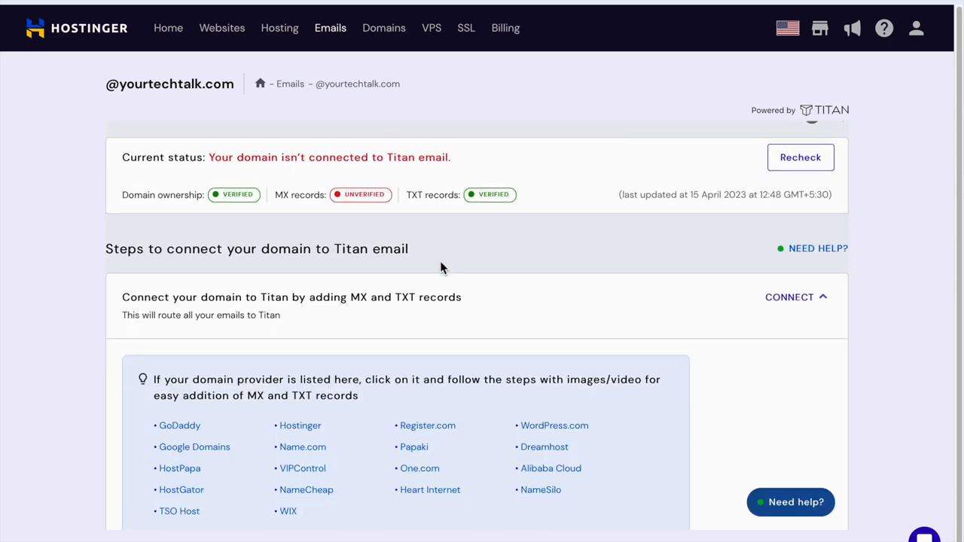
{"action": "scroll", "scroll_direction": "down", "scroll_amount": 3}
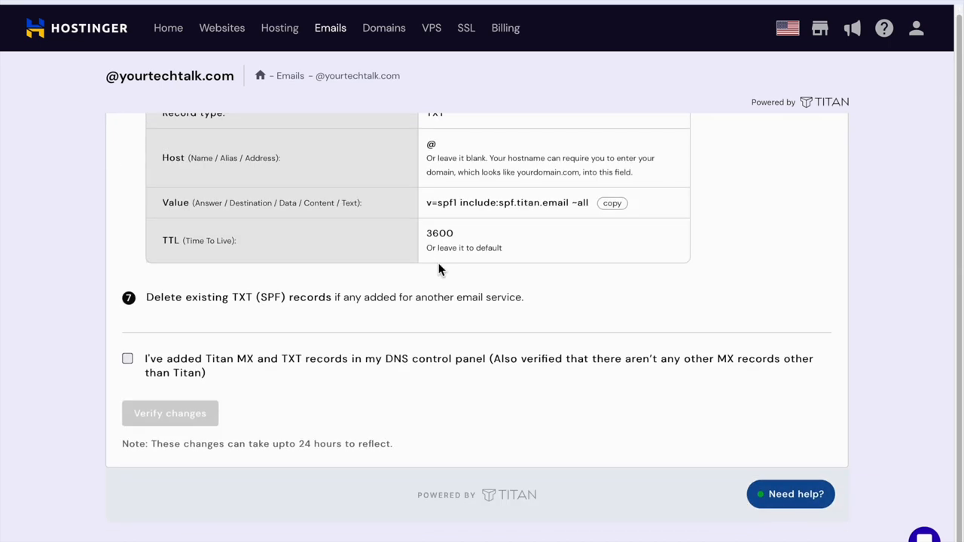
{"action": "left_click", "coordinate": [123, 357]}
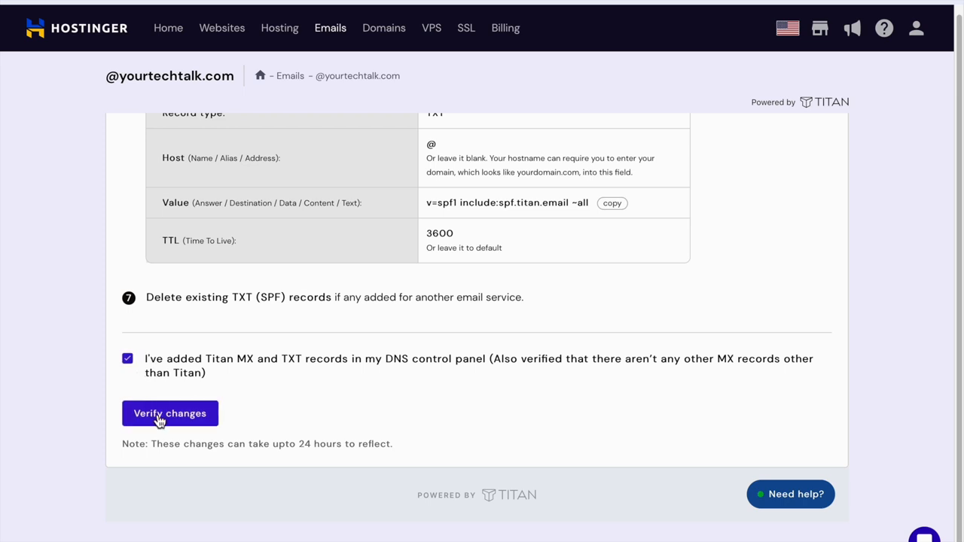
{"action": "left_click", "coordinate": [169, 412]}
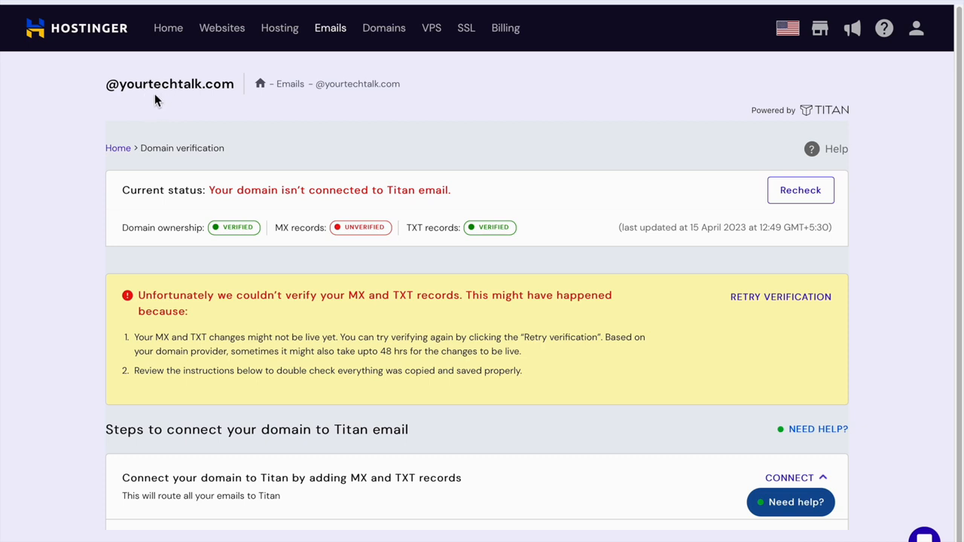
{"action": "left_click", "coordinate": [383, 28]}
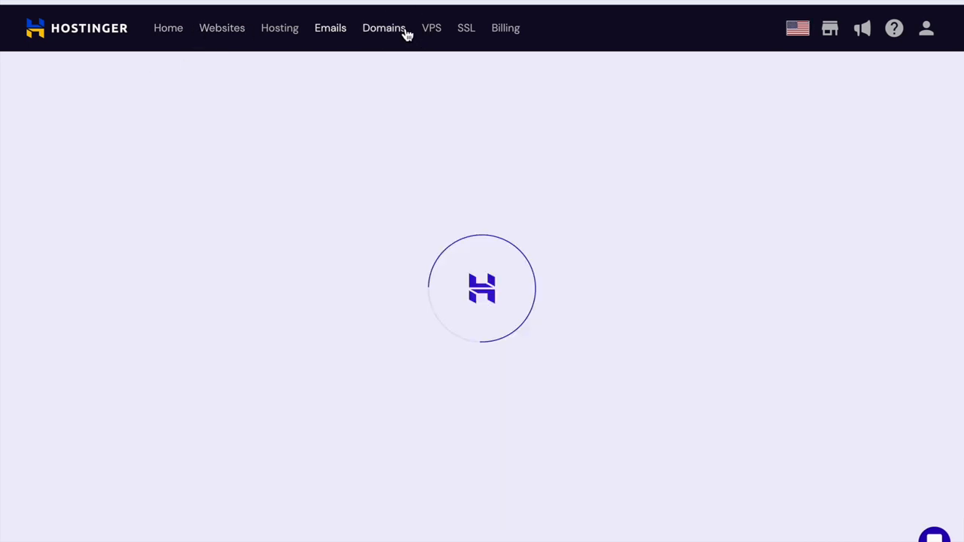
Open the yourtechtalk.com website dashboard from the Hosting plan's site list
{"action": "left_click", "coordinate": [382, 28]}
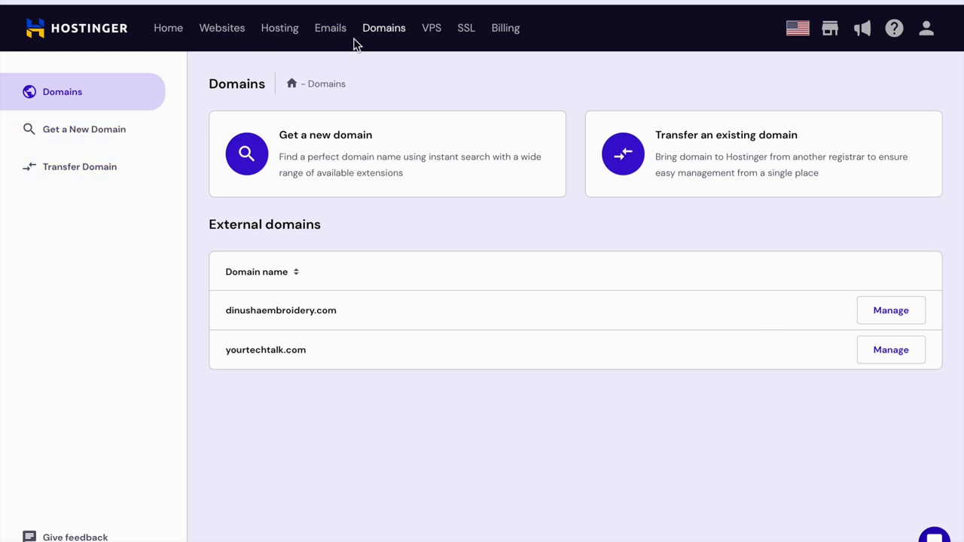
{"action": "left_click", "coordinate": [279, 28]}
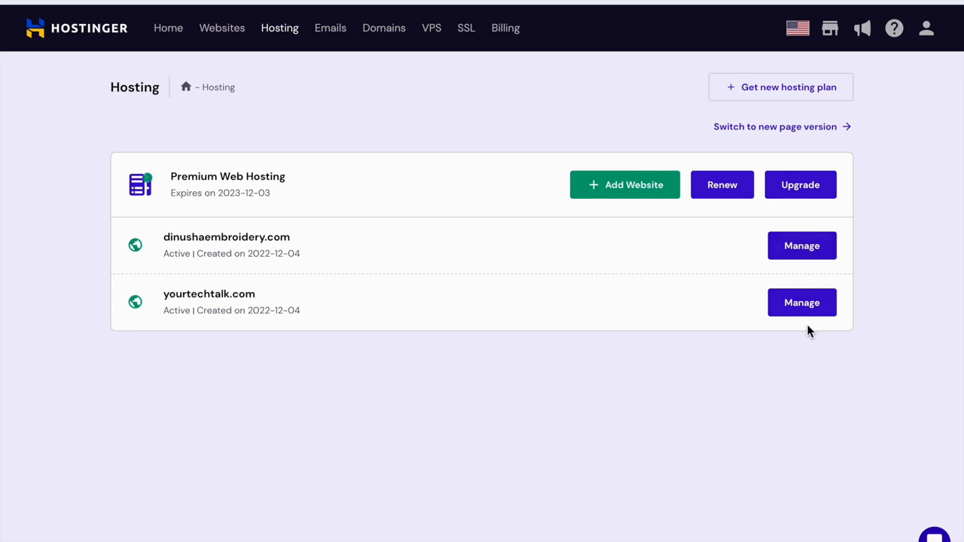
{"action": "left_click", "coordinate": [802, 302]}
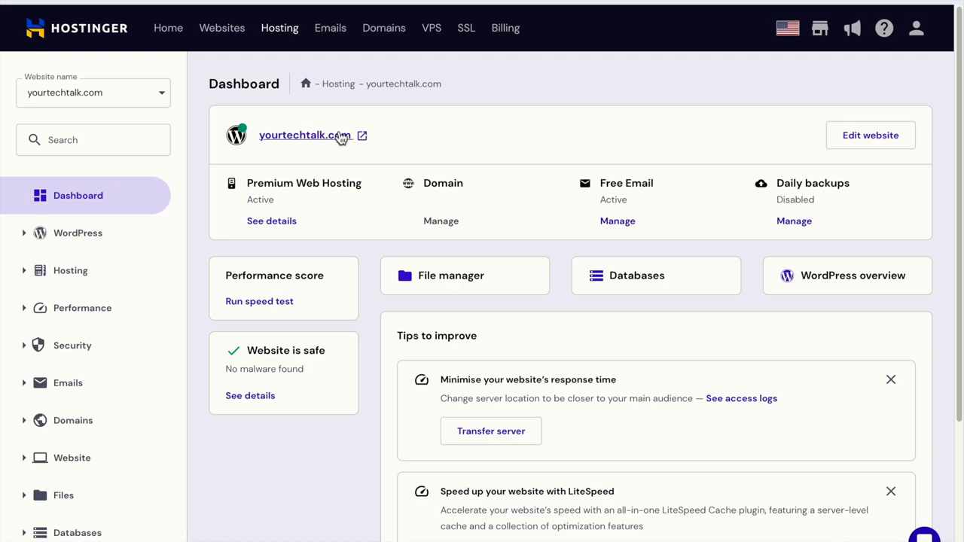
{"action": "mouse_move", "coordinate": [168, 39]}
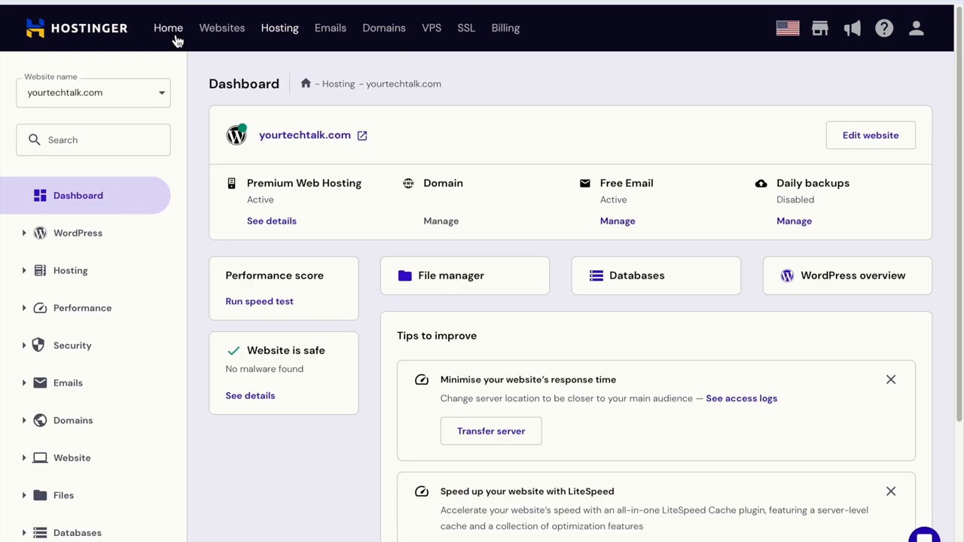
From the Home page's Email section, manage email for yourtechtalk.com
{"action": "left_click", "coordinate": [168, 28]}
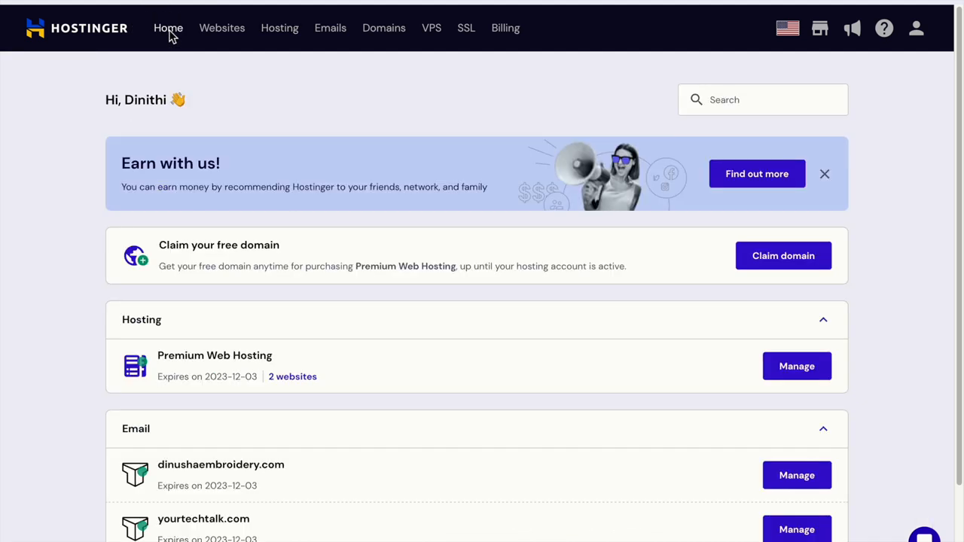
{"action": "scroll", "scroll_direction": "down", "scroll_amount": 3}
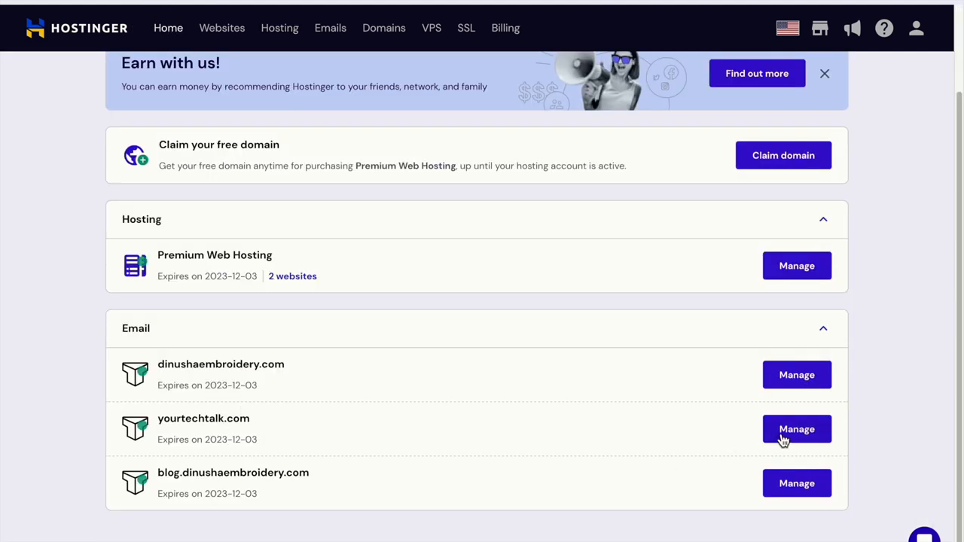
{"action": "left_click", "coordinate": [796, 428]}
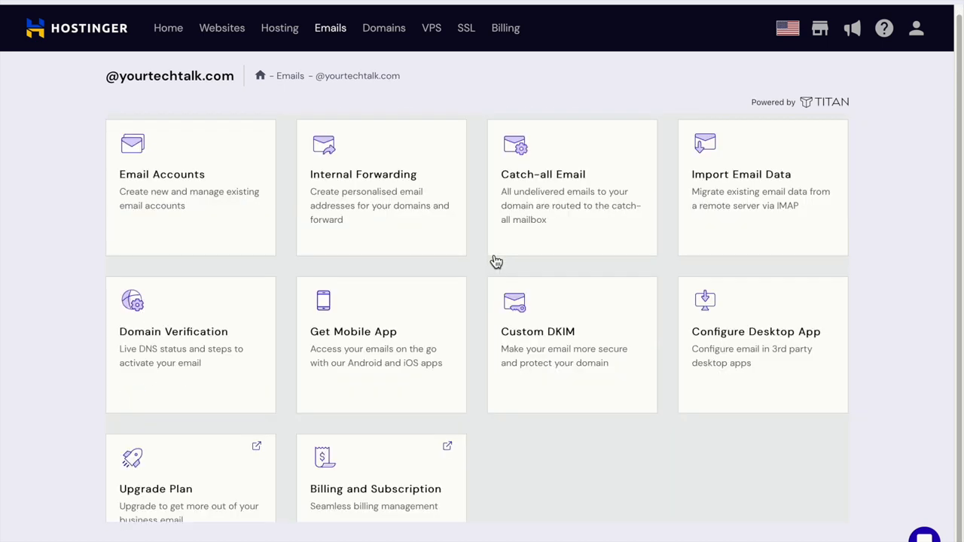
Recheck yourtechtalk.com's Titan domain verification; MX records remain unverified
{"action": "left_click", "coordinate": [190, 345]}
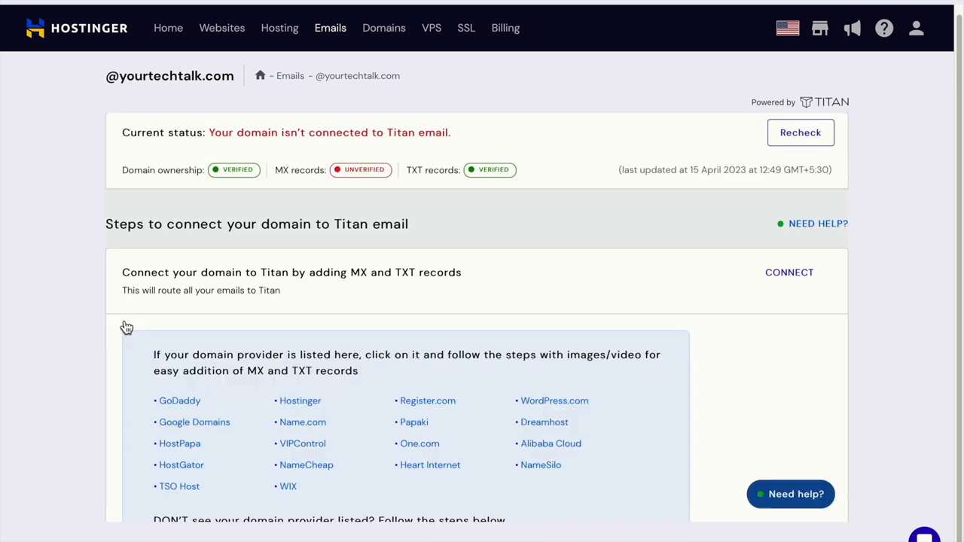
{"action": "scroll", "scroll_direction": "down", "scroll_amount": 3}
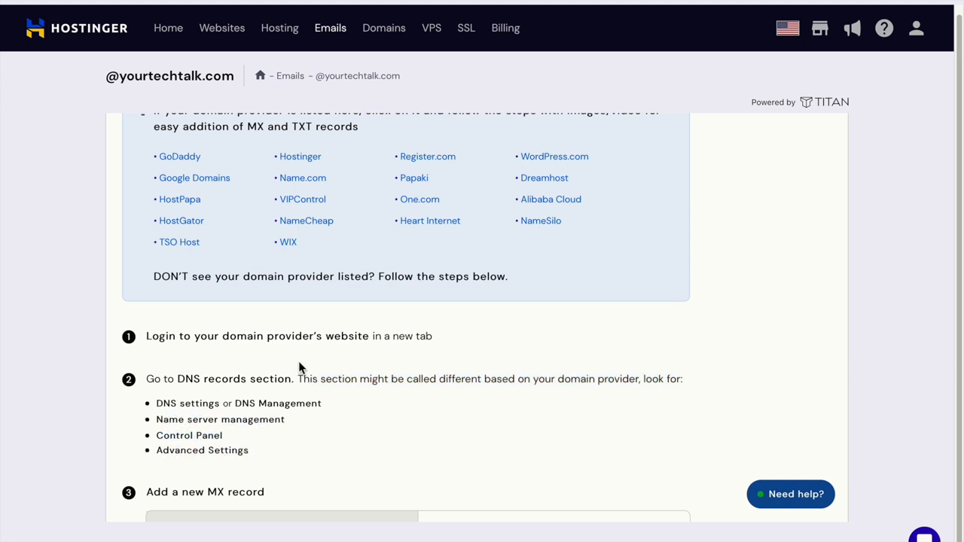
{"action": "scroll", "scroll_direction": "down", "scroll_amount": 3}
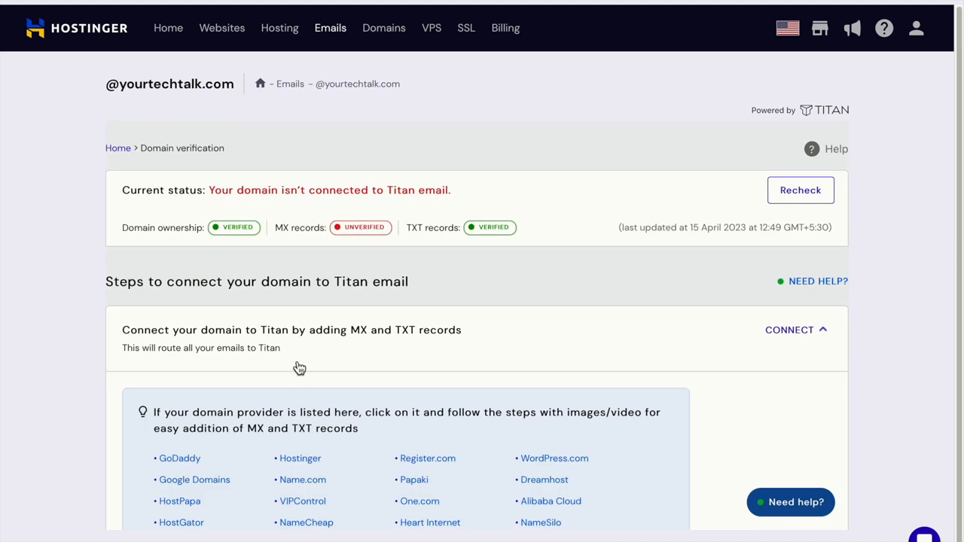
{"action": "mouse_move", "coordinate": [276, 223]}
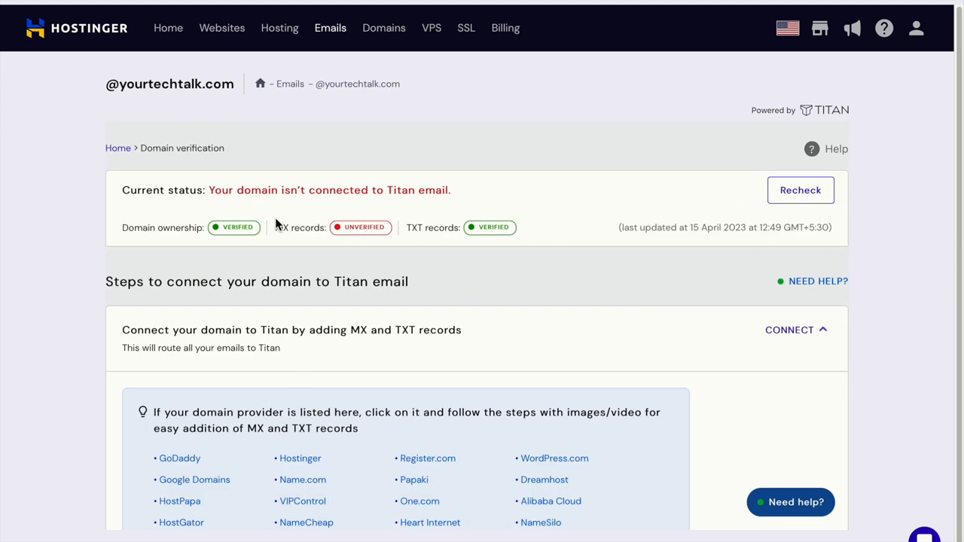
{"action": "left_click", "coordinate": [800, 190]}
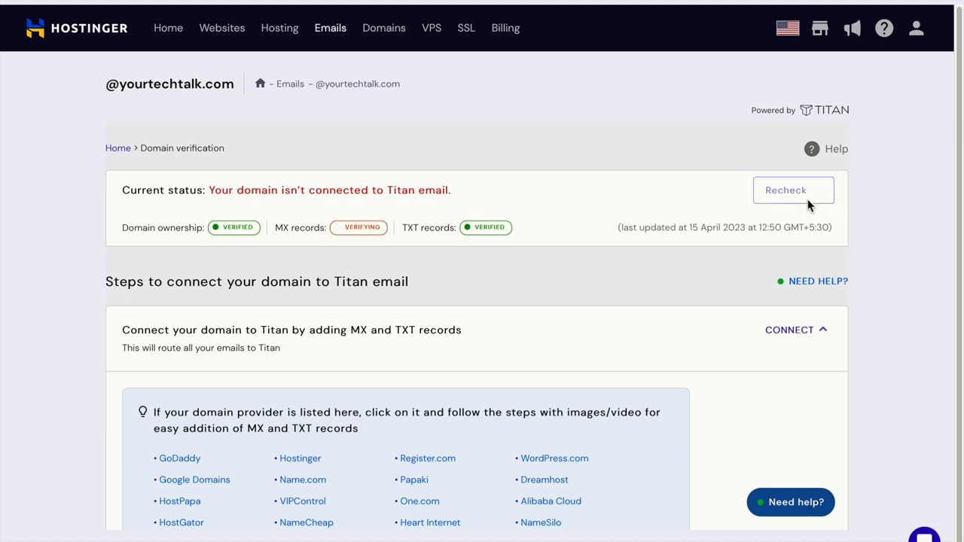
{"action": "left_click", "coordinate": [799, 190]}
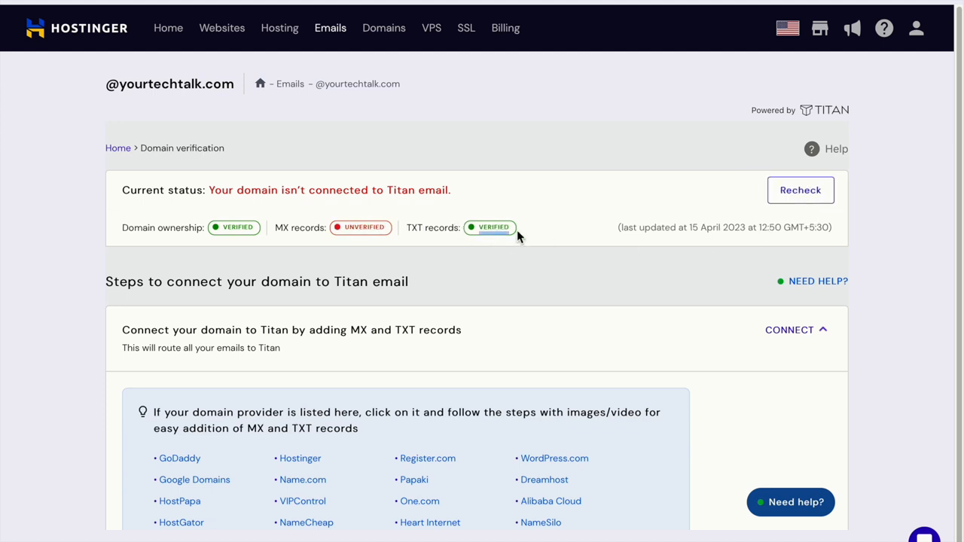
{"action": "mouse_move", "coordinate": [278, 227]}
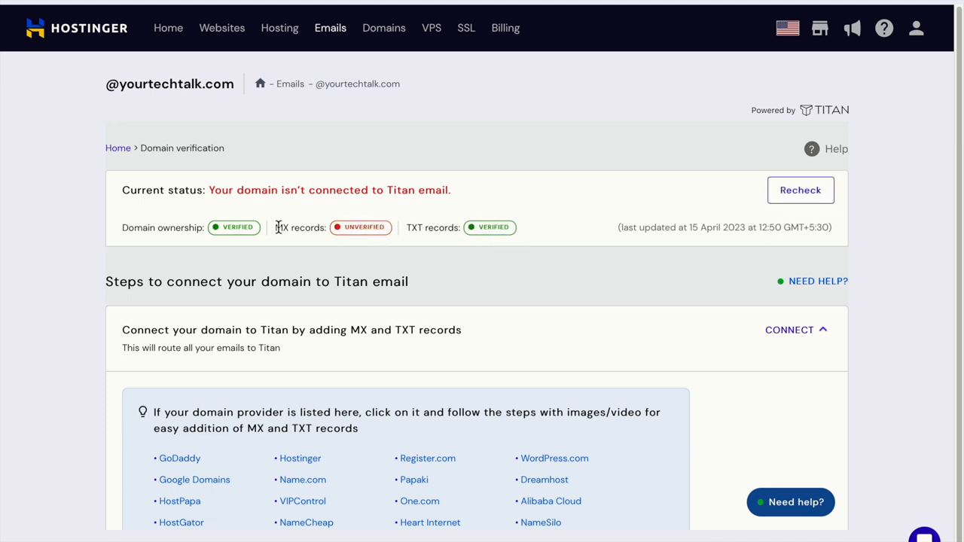
{"action": "mouse_move", "coordinate": [221, 480]}
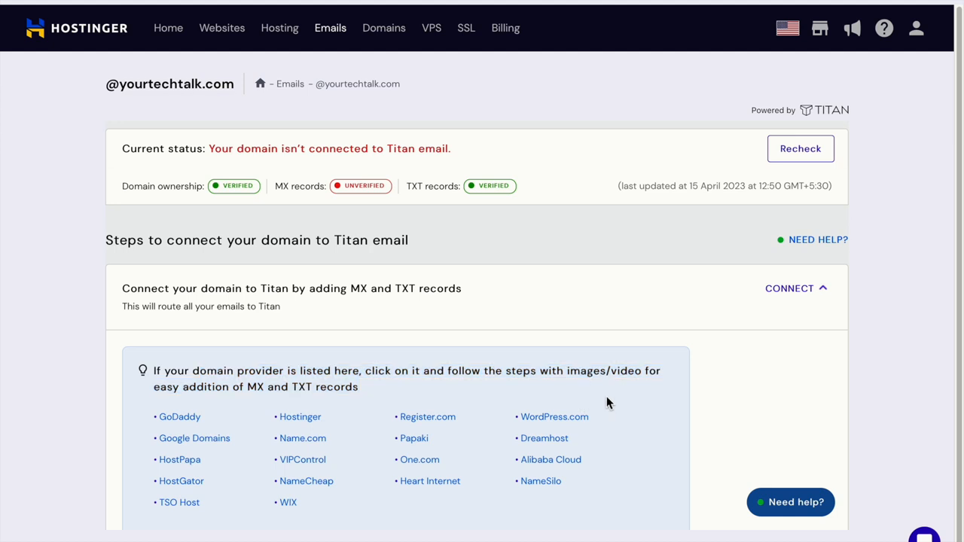
{"action": "mouse_move", "coordinate": [377, 415]}
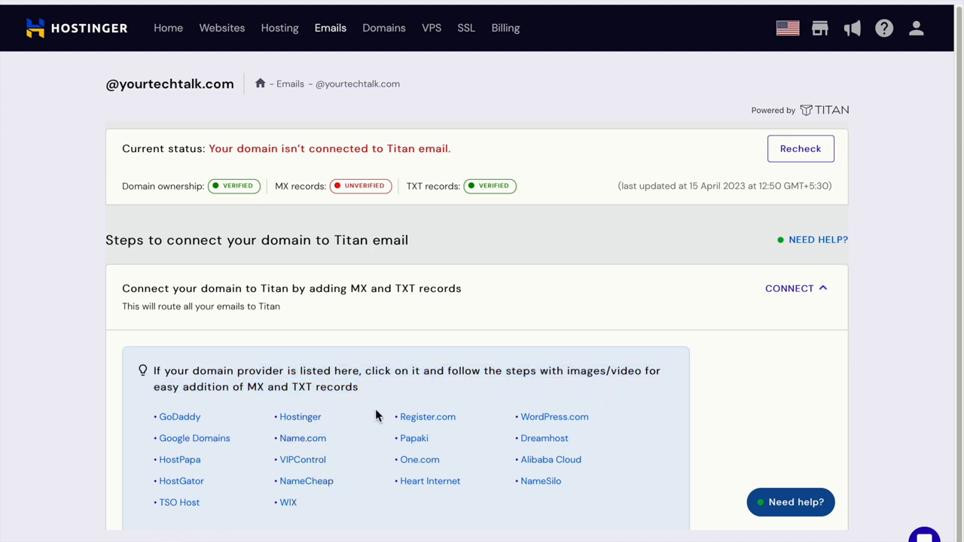
{"action": "mouse_move", "coordinate": [172, 417]}
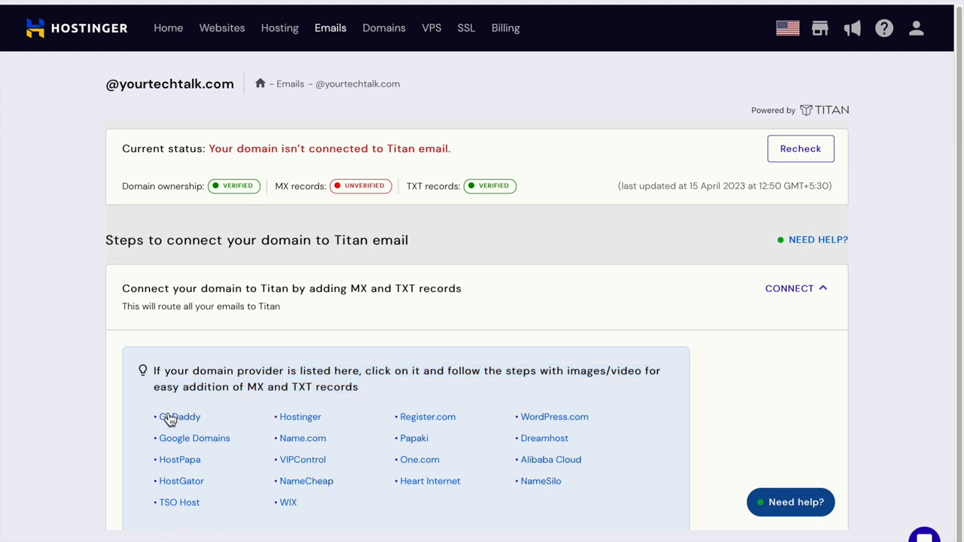
{"action": "mouse_move", "coordinate": [189, 486]}
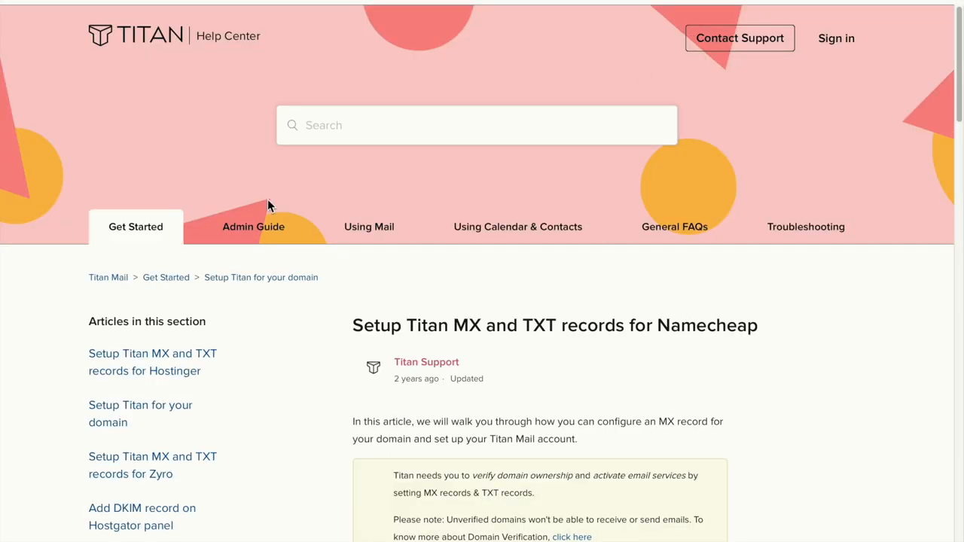
Read through the Titan guide's Namecheap MX and TXT Host, Value and Priority values
{"action": "scroll", "scroll_direction": "down", "scroll_amount": 3}
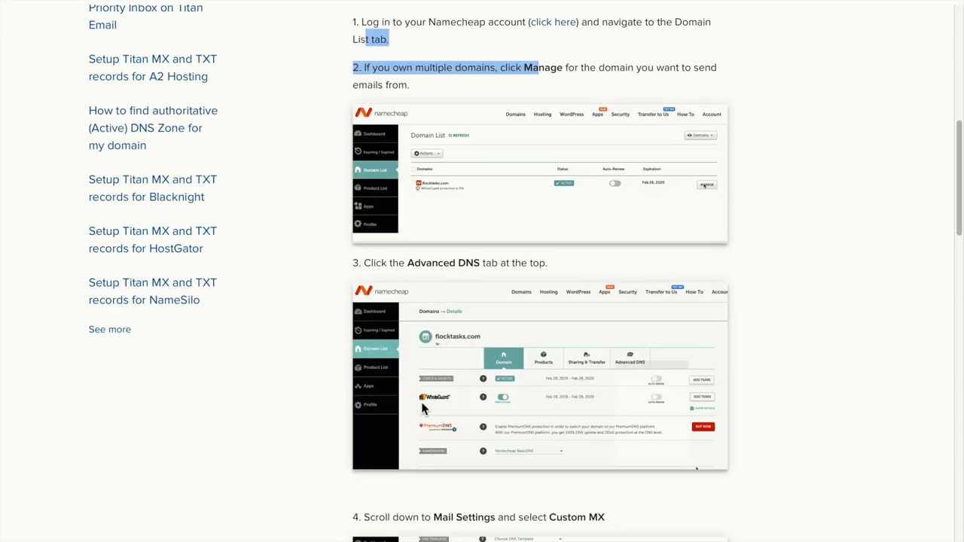
{"action": "scroll", "scroll_direction": "down", "scroll_amount": 3}
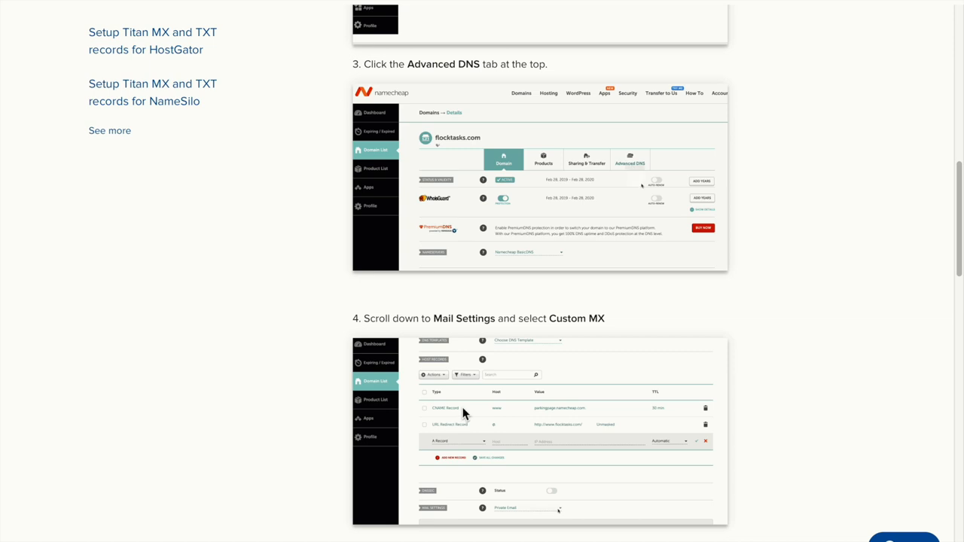
{"action": "scroll", "scroll_direction": "down", "scroll_amount": 3}
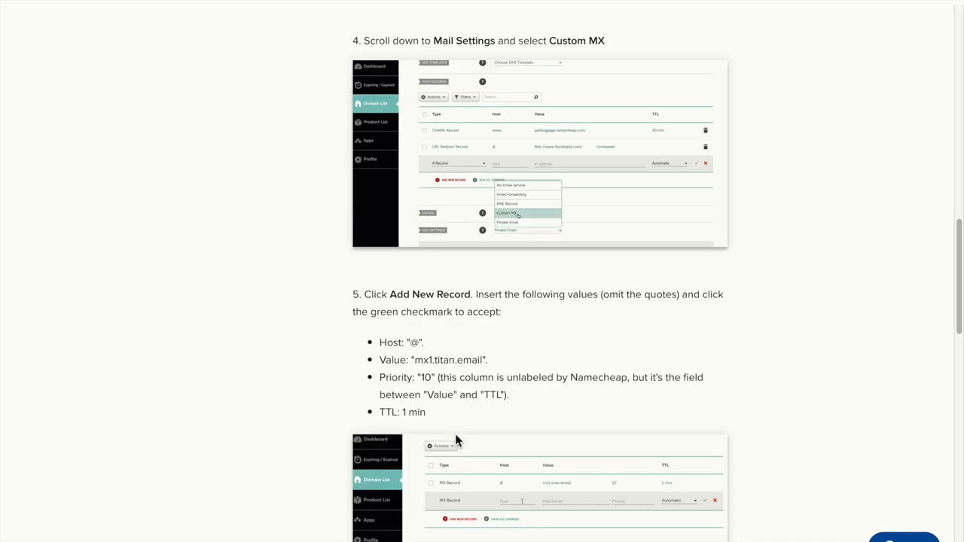
{"action": "scroll", "scroll_direction": "down", "scroll_amount": 3}
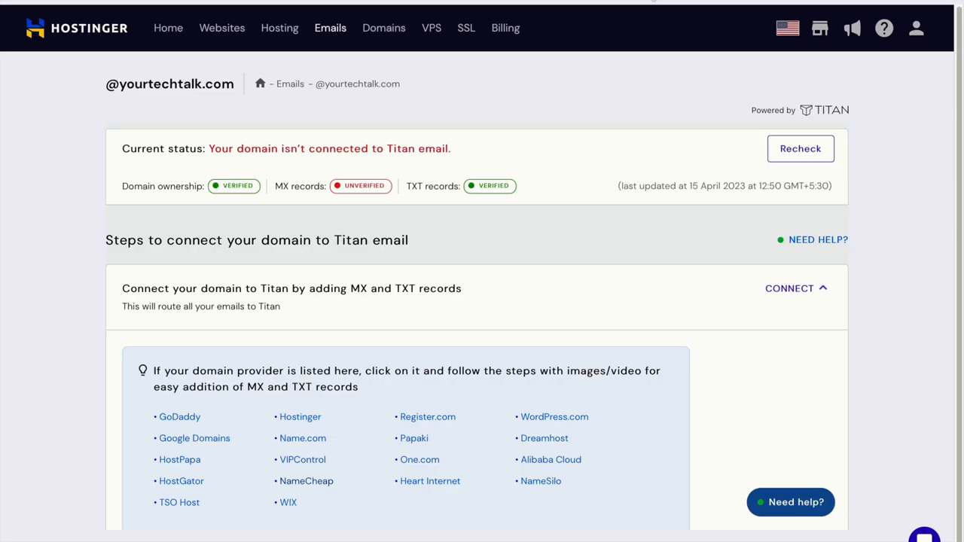
{"action": "mouse_move", "coordinate": [423, 169]}
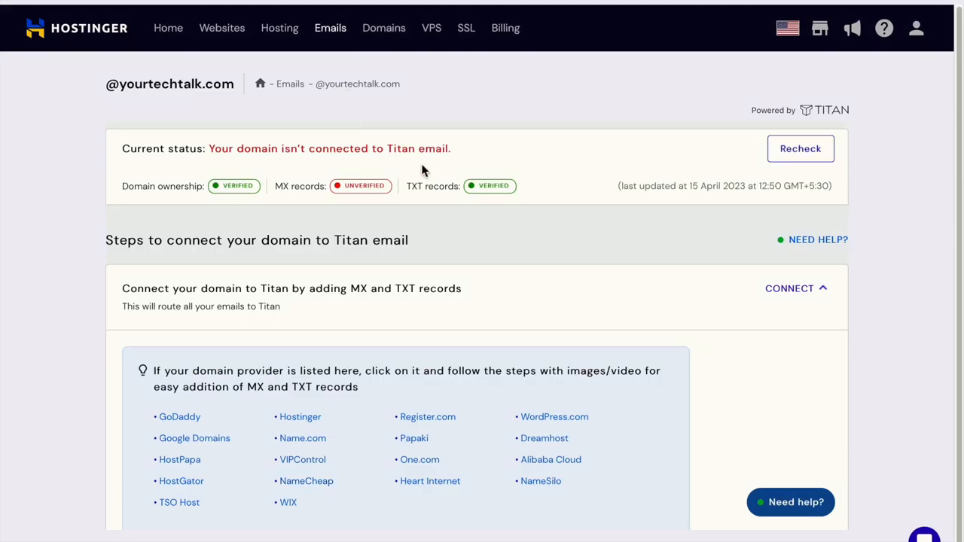
Pass through the Power store and home dashboard to the Domains page listing yourtechtalk.com
{"action": "scroll", "scroll_direction": "down", "scroll_amount": 3}
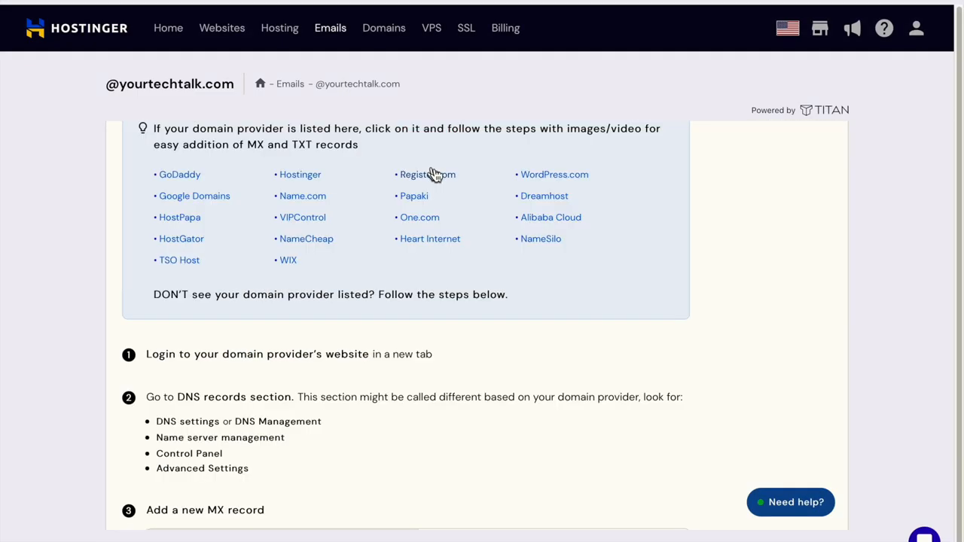
{"action": "mouse_move", "coordinate": [431, 181]}
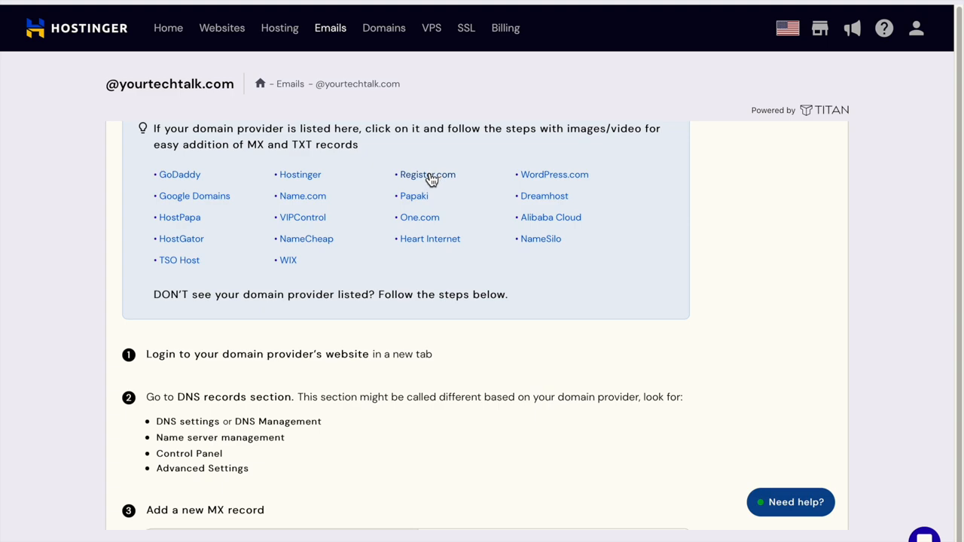
{"action": "scroll", "scroll_direction": "down", "scroll_amount": 3}
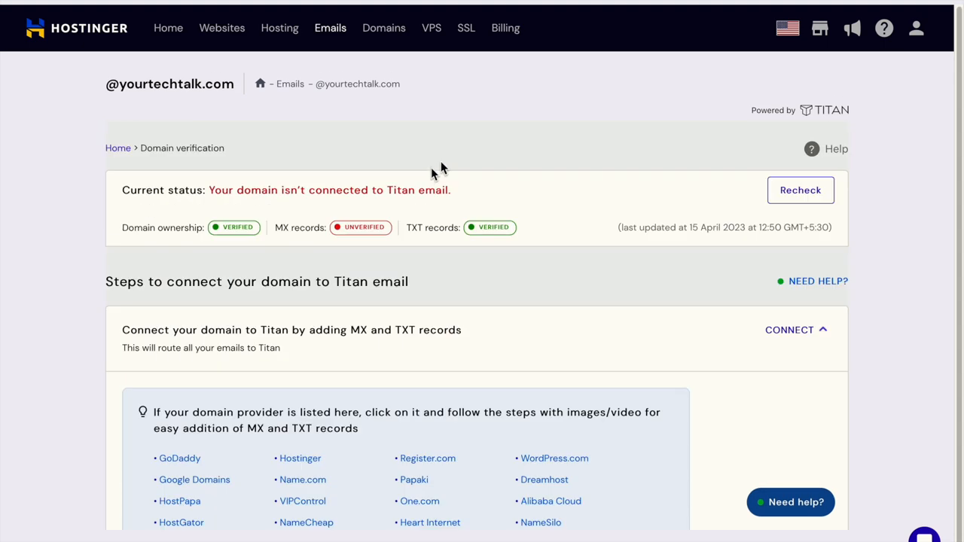
{"action": "left_click", "coordinate": [818, 31]}
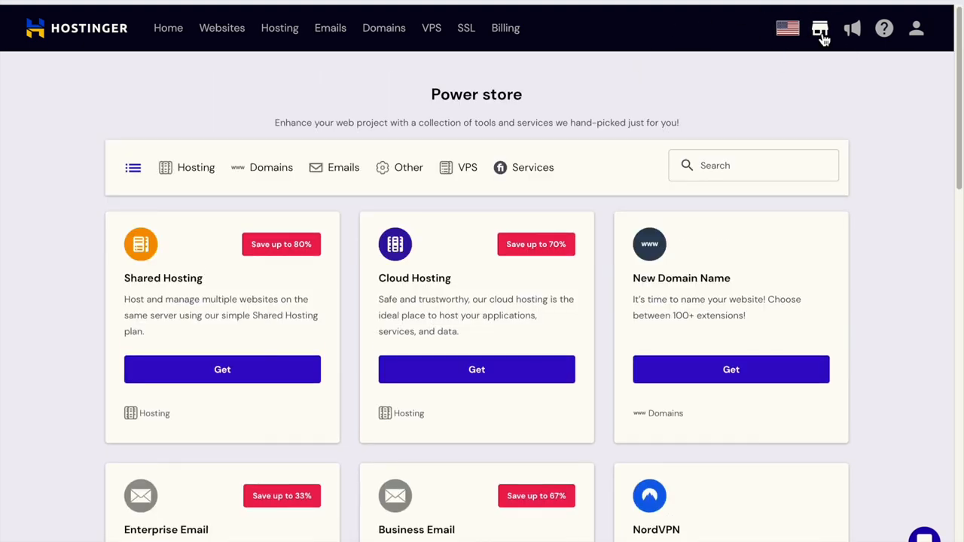
{"action": "scroll", "scroll_direction": "down", "scroll_amount": 3}
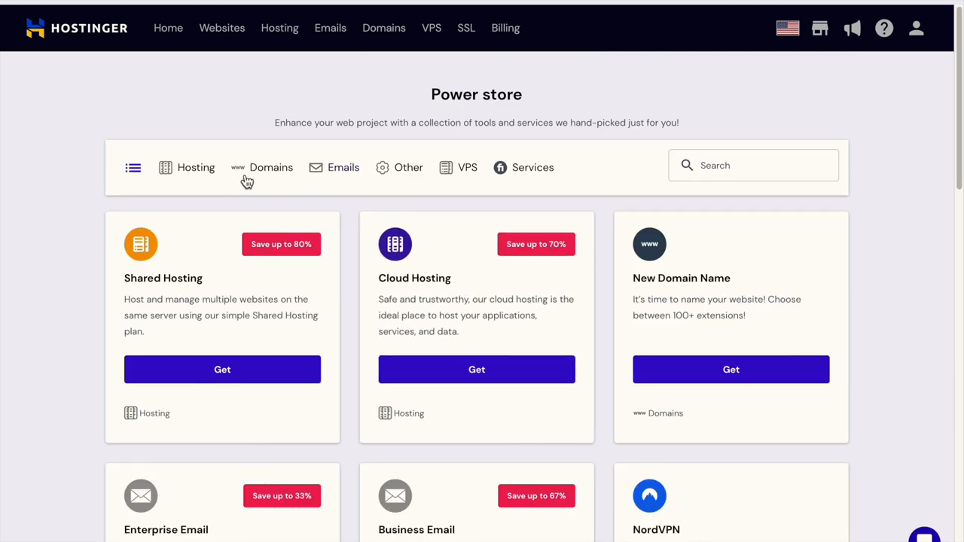
{"action": "left_click", "coordinate": [271, 167]}
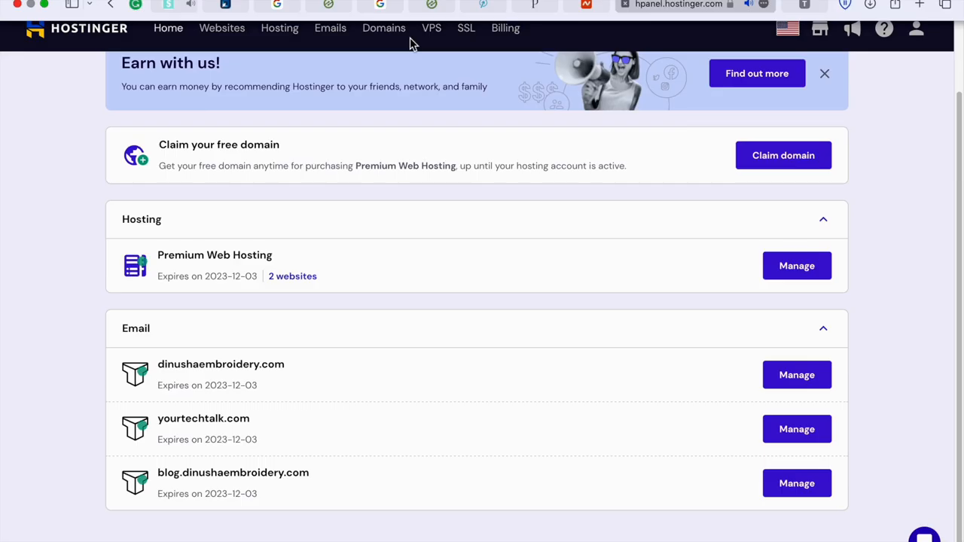
{"action": "mouse_move", "coordinate": [388, 44]}
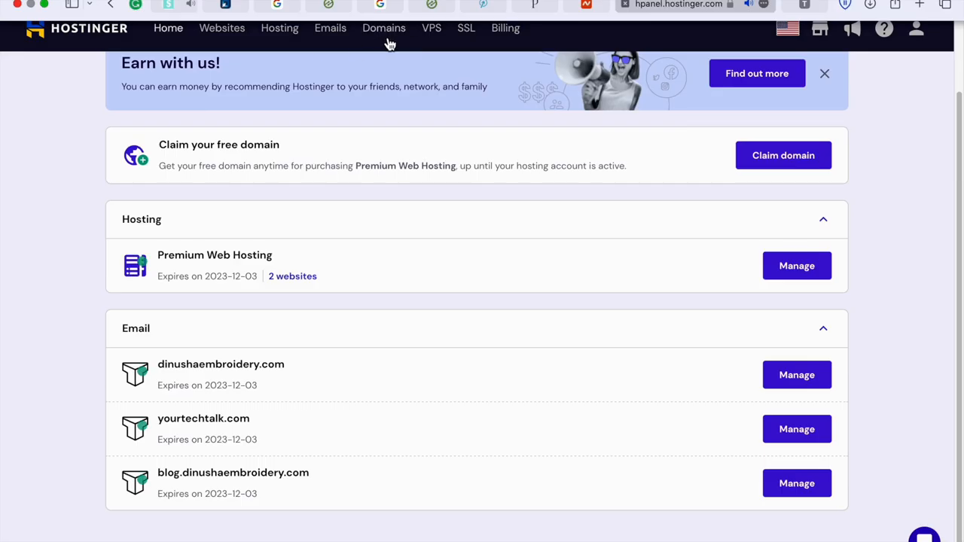
{"action": "left_click", "coordinate": [384, 27]}
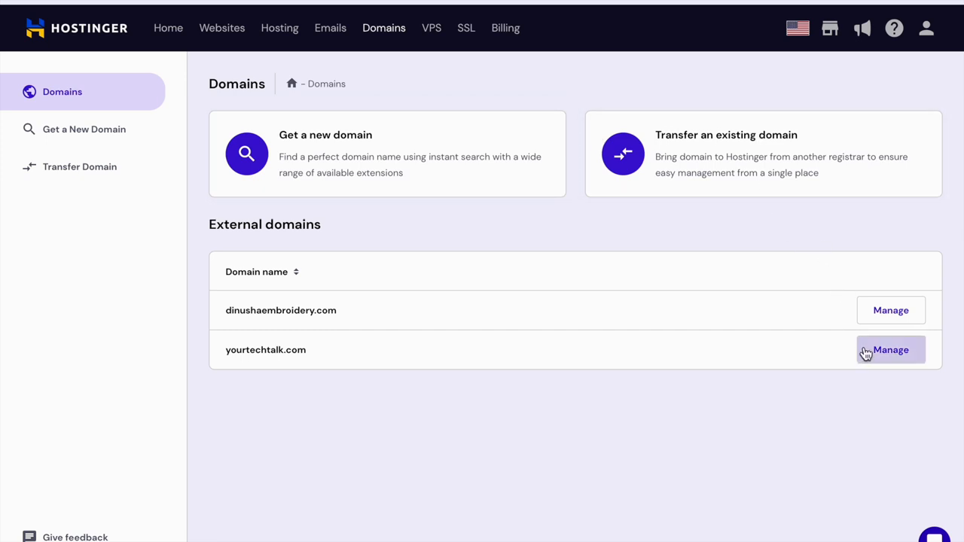
Manage yourtechtalk.com and start Connect domain from its DNS / Nameservers page
{"action": "left_click", "coordinate": [891, 349]}
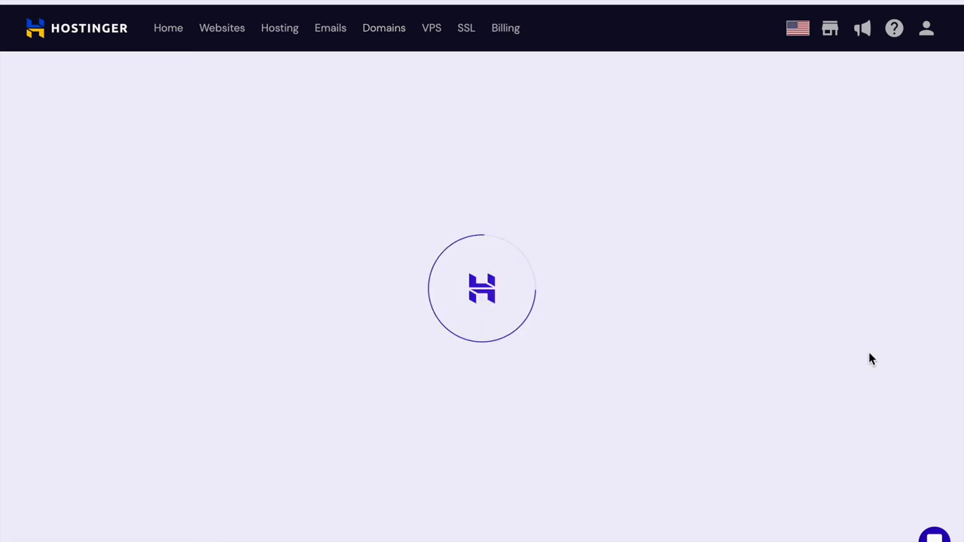
{"action": "mouse_move", "coordinate": [463, 180]}
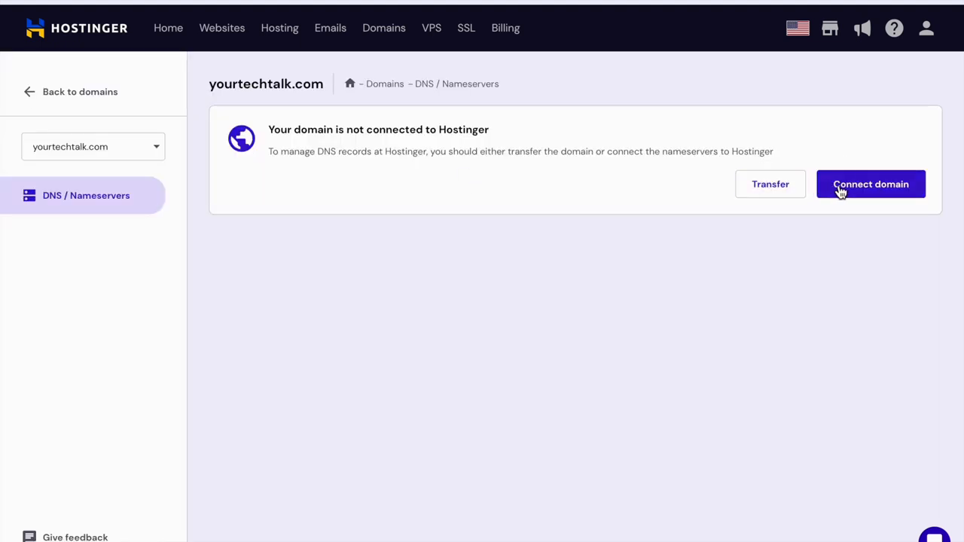
{"action": "left_click", "coordinate": [869, 184]}
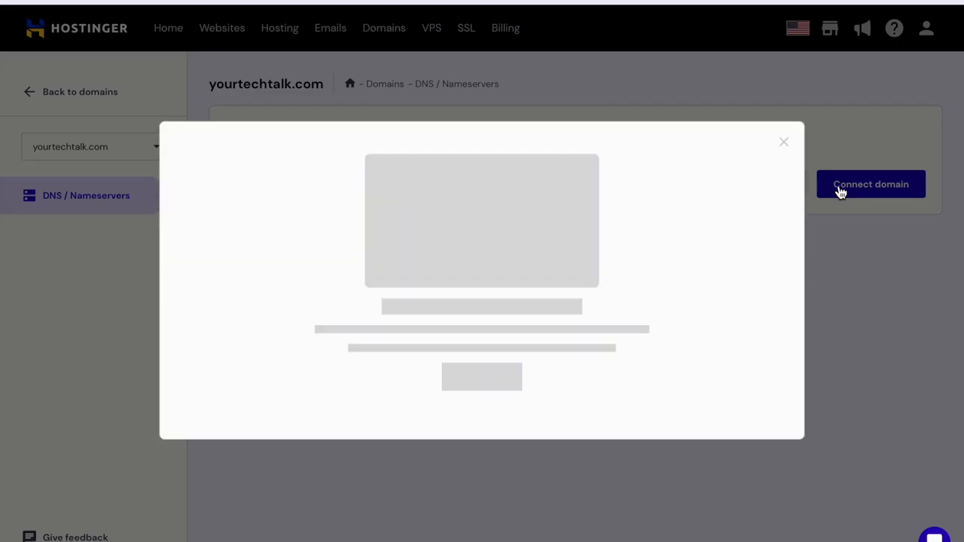
{"action": "mouse_move", "coordinate": [508, 317]}
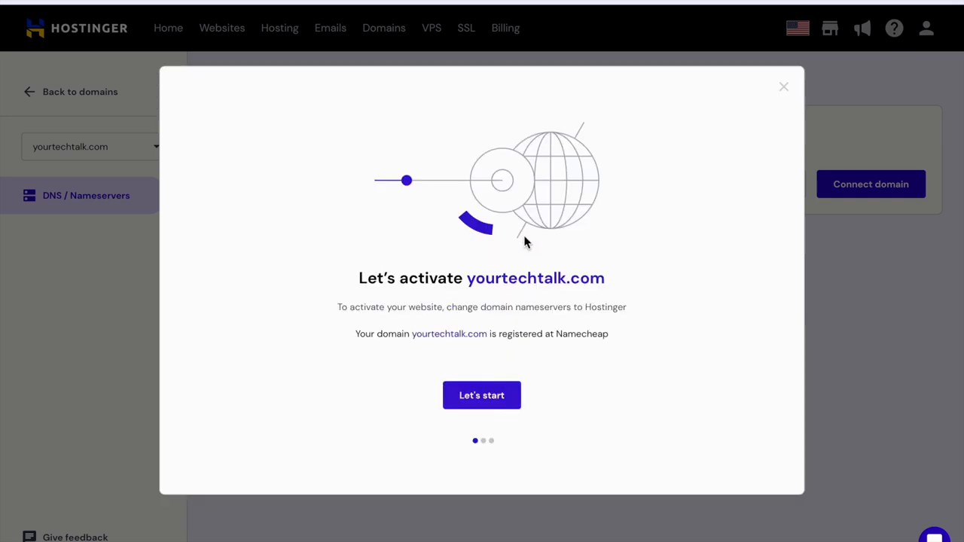
Start the nameserver change walkthrough and copy the lemming.ezoicns.com nameserver
{"action": "left_click", "coordinate": [481, 395]}
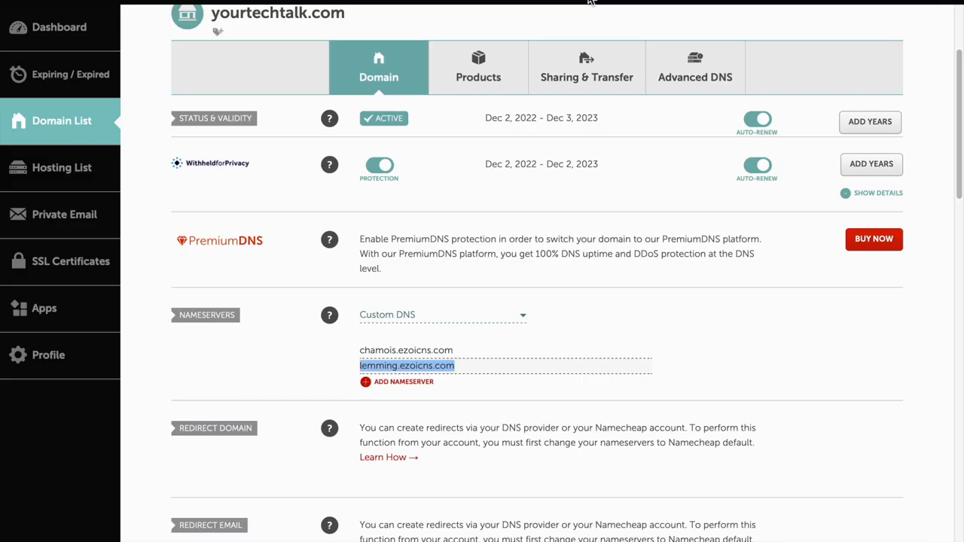
{"action": "right_click", "coordinate": [406, 350]}
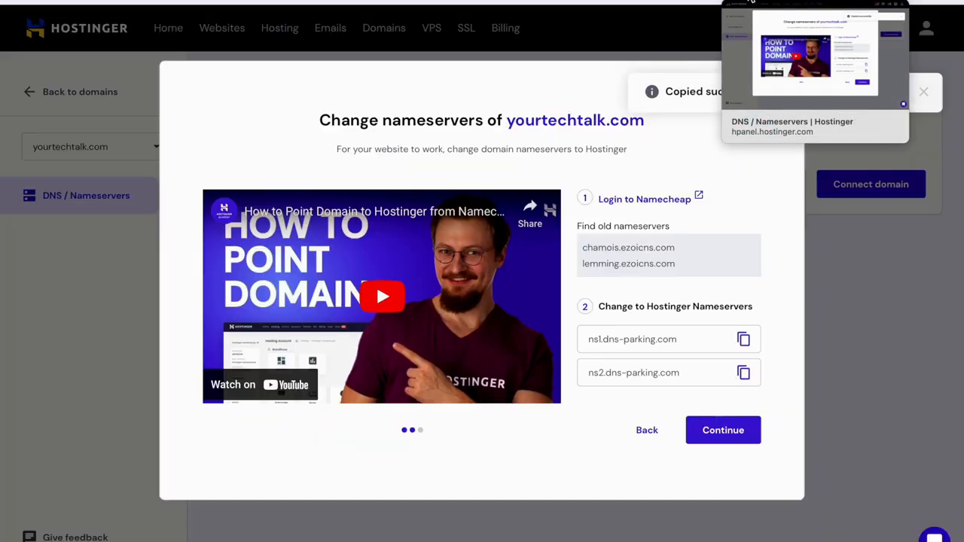
Continue with ns1/ns2.dns-parking.com nameservers and finish the All set walkthrough
{"action": "left_click", "coordinate": [722, 430]}
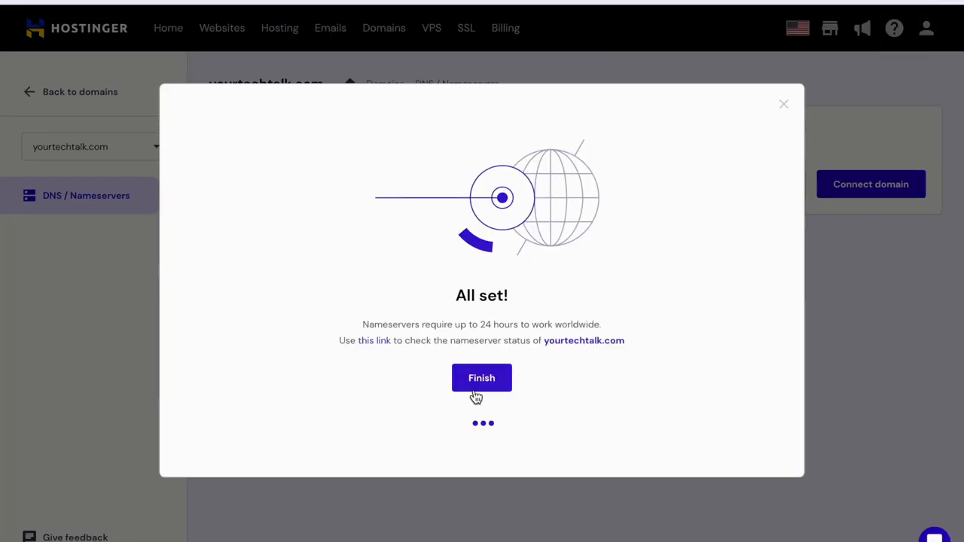
{"action": "left_click", "coordinate": [481, 377]}
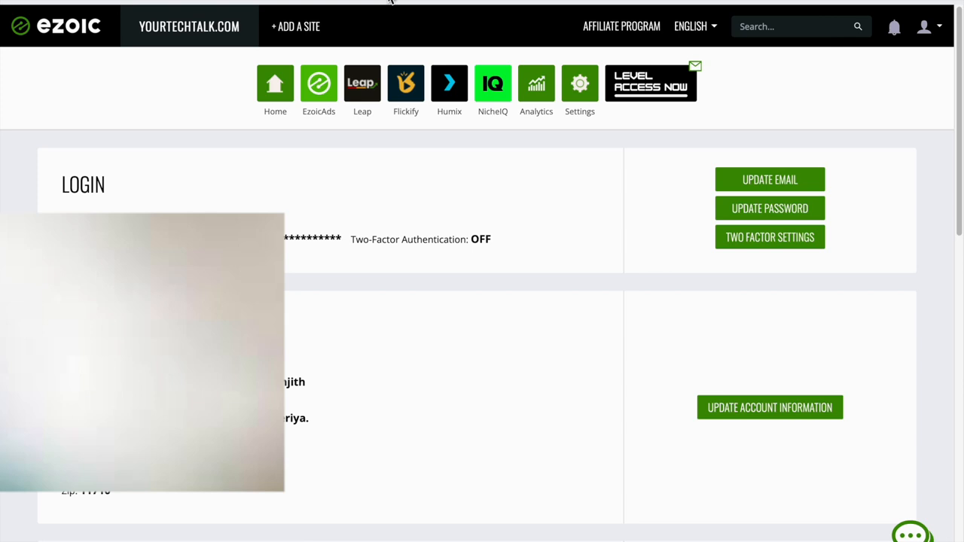
{"action": "mouse_move", "coordinate": [402, 210]}
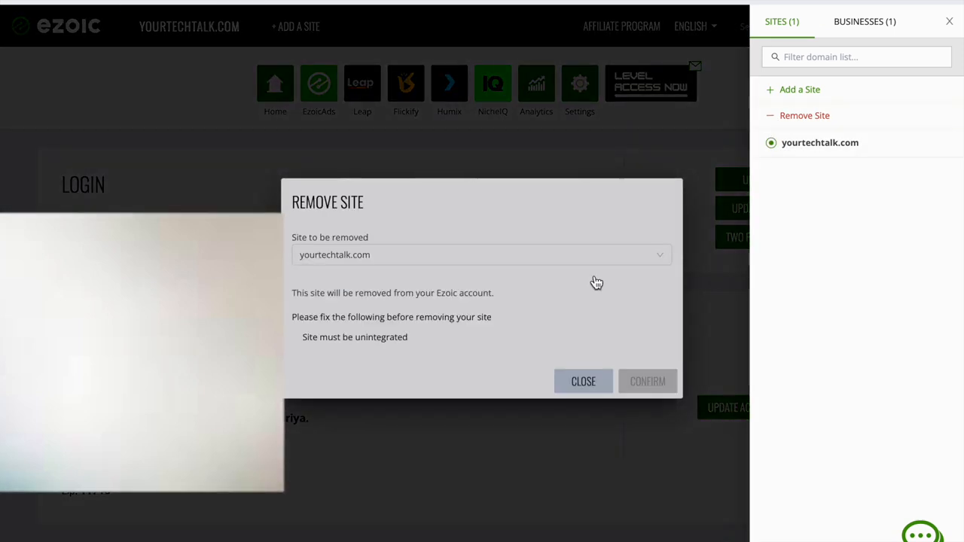
Attempt Remove Site for yourtechtalk.com, blocked by 'Site must be unintegrated', then close it
{"action": "left_click", "coordinate": [948, 21]}
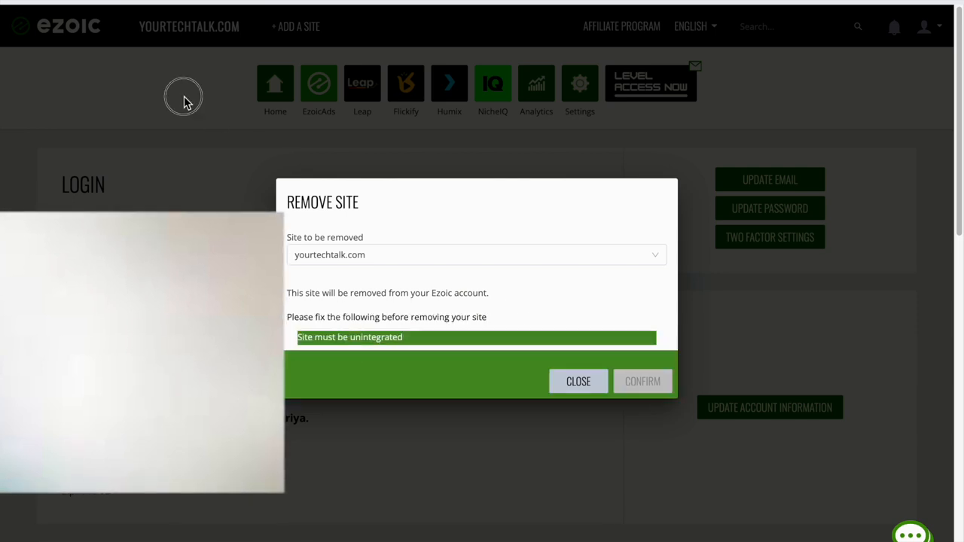
{"action": "left_click", "coordinate": [577, 381]}
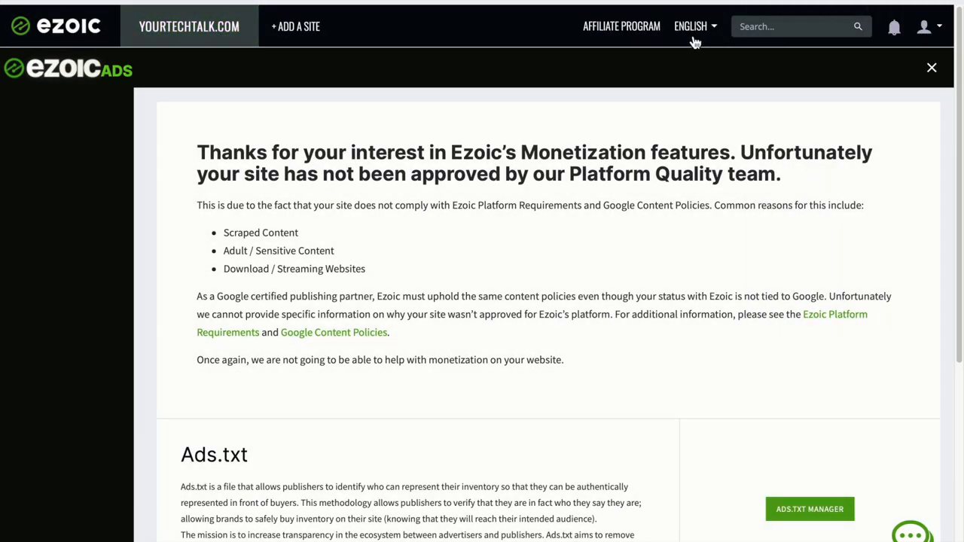
Reveal all Site Integration options and open the Name Servers integration instructions
{"action": "left_click", "coordinate": [692, 26]}
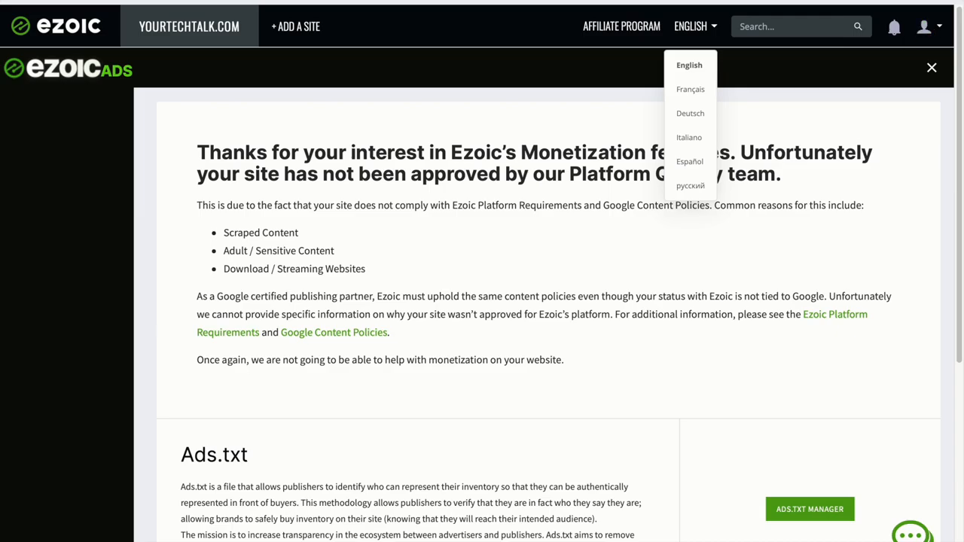
{"action": "left_click", "coordinate": [927, 67]}
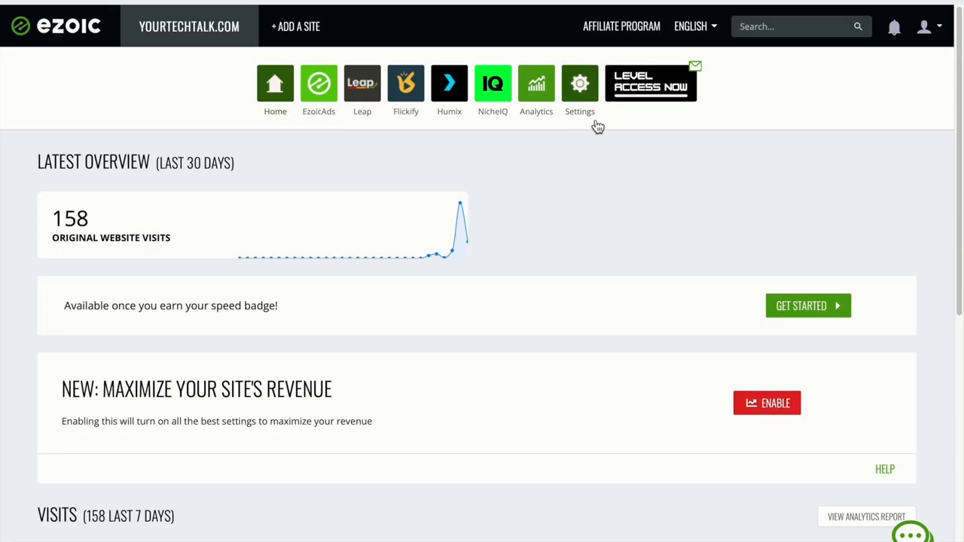
{"action": "left_click", "coordinate": [579, 83]}
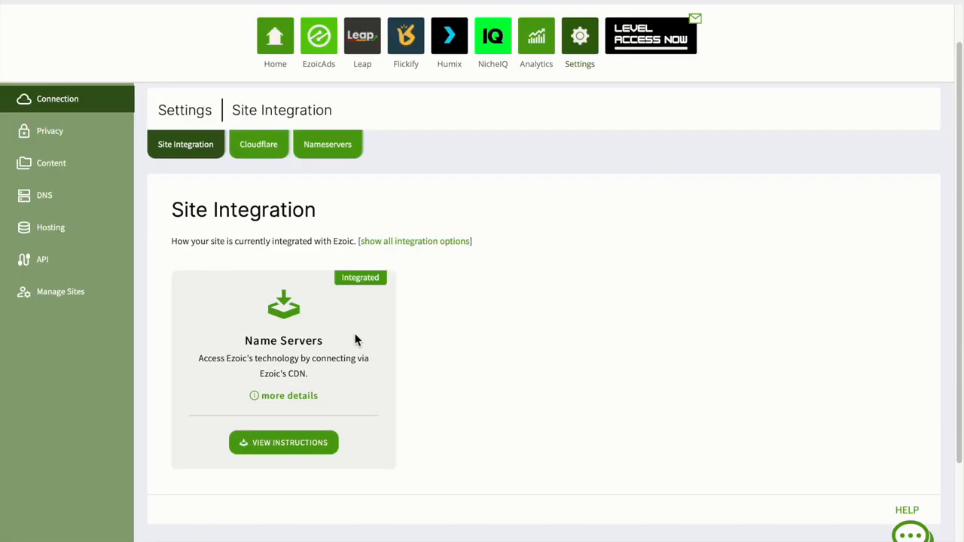
{"action": "mouse_move", "coordinate": [258, 139]}
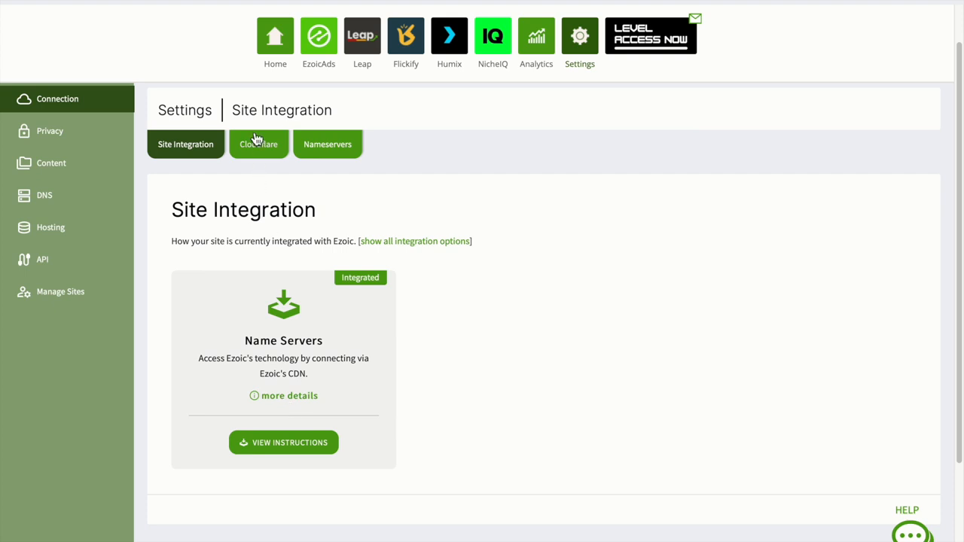
{"action": "mouse_move", "coordinate": [412, 245]}
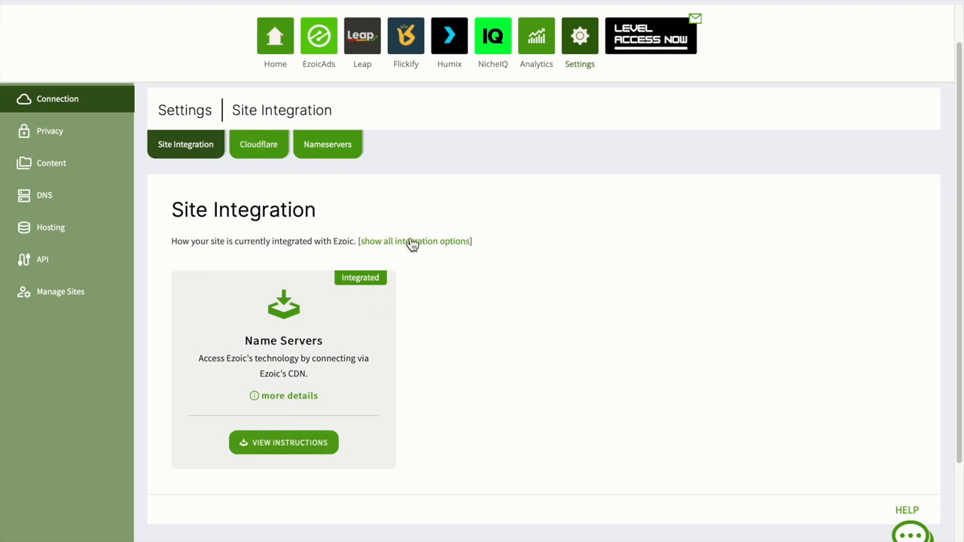
{"action": "mouse_move", "coordinate": [217, 237]}
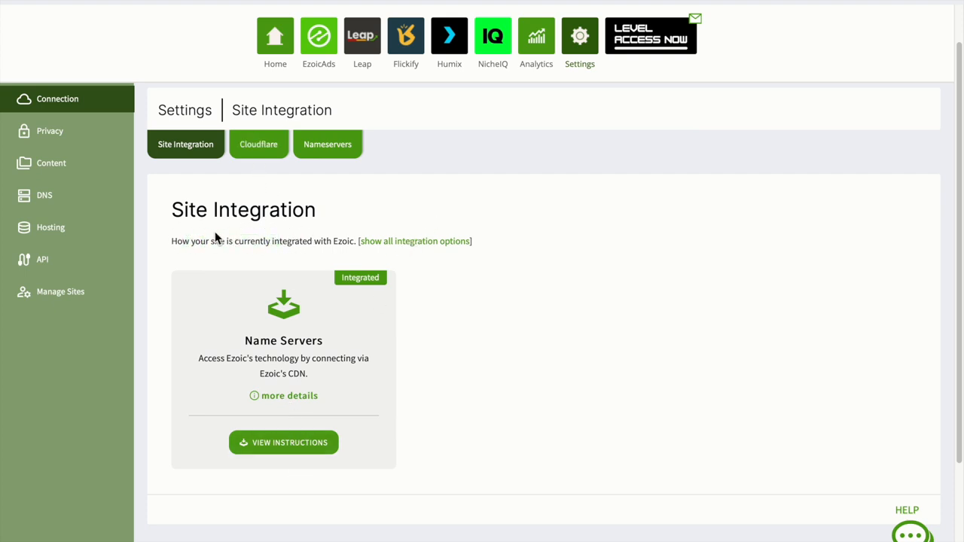
{"action": "left_click", "coordinate": [414, 241]}
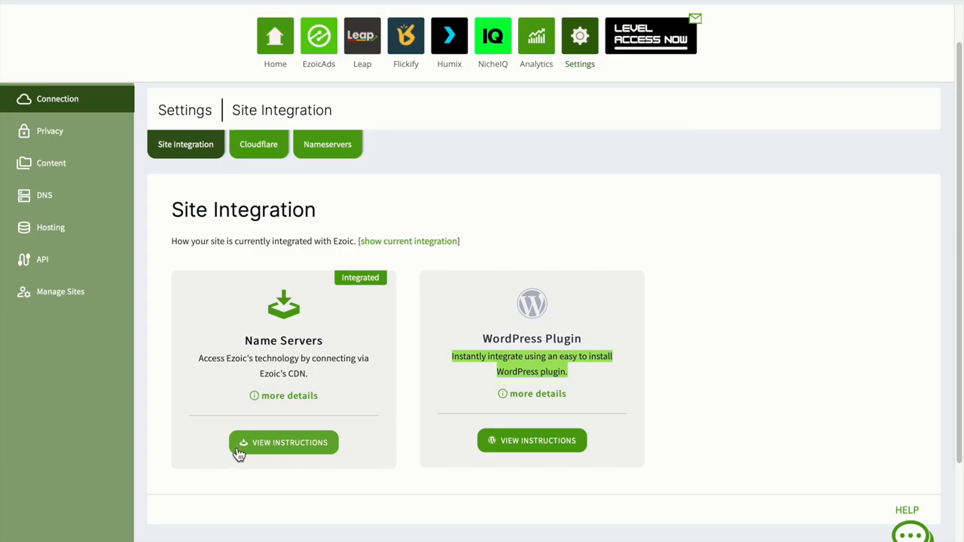
{"action": "left_click", "coordinate": [283, 442]}
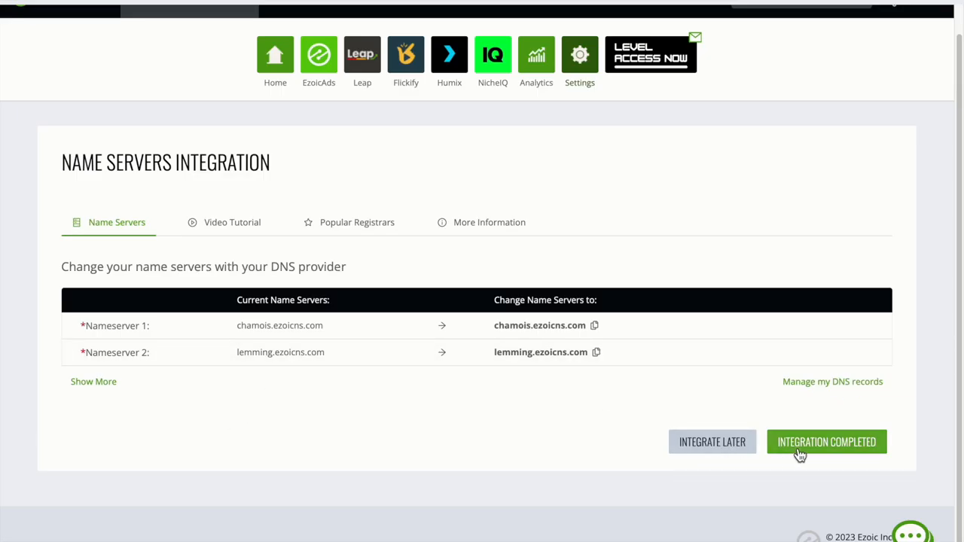
{"action": "mouse_move", "coordinate": [782, 454]}
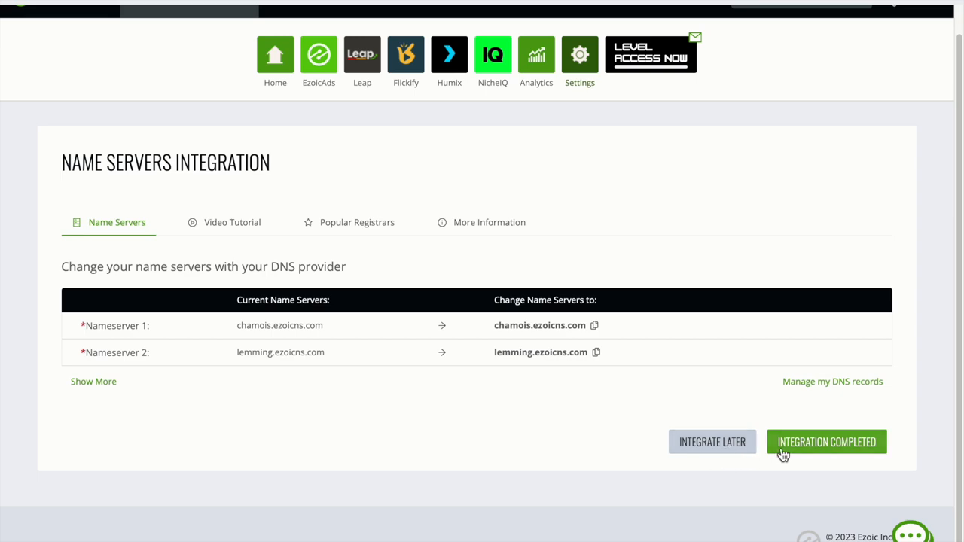
Browse registrar and video tabs, mark Integration Completed, and close the detection notice
{"action": "left_click", "coordinate": [825, 441]}
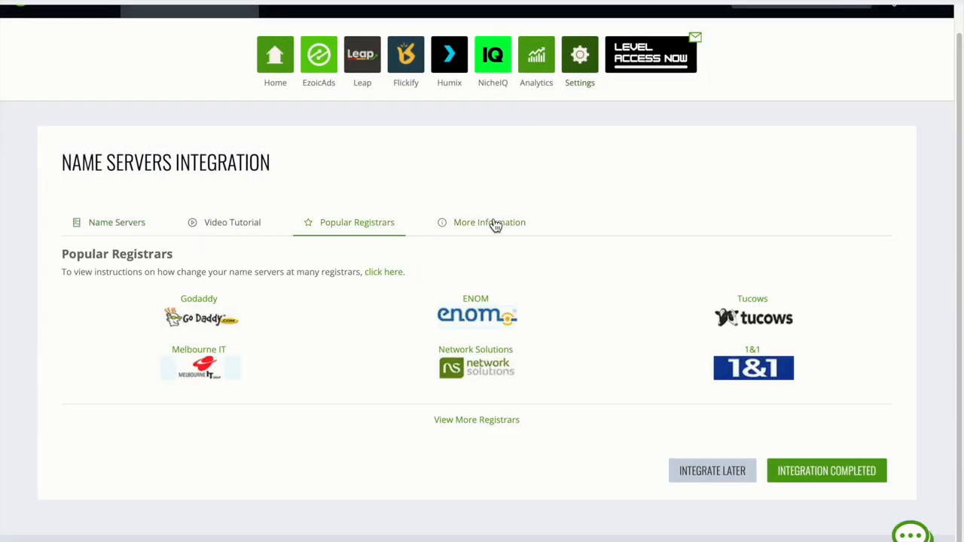
{"action": "left_click", "coordinate": [237, 250]}
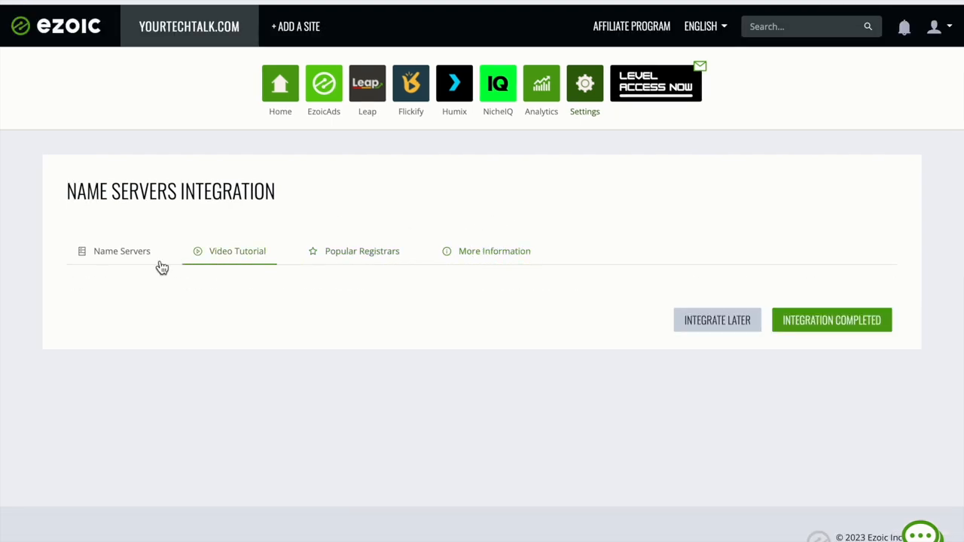
{"action": "left_click", "coordinate": [831, 320]}
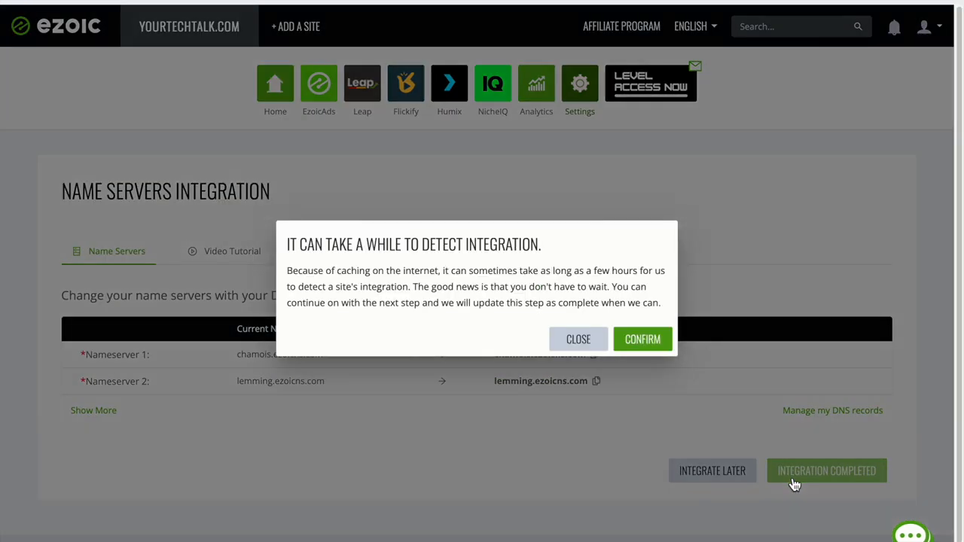
{"action": "mouse_move", "coordinate": [574, 344]}
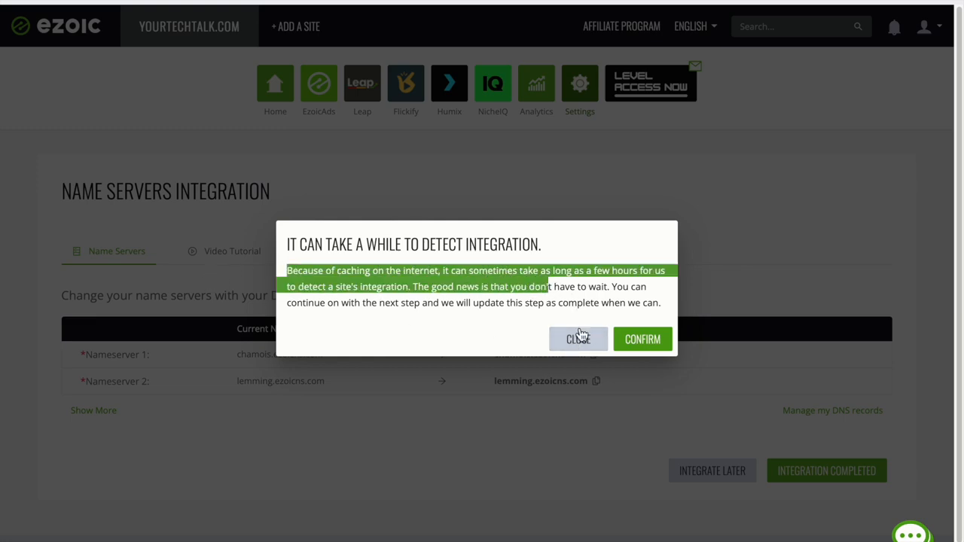
{"action": "left_click", "coordinate": [578, 338]}
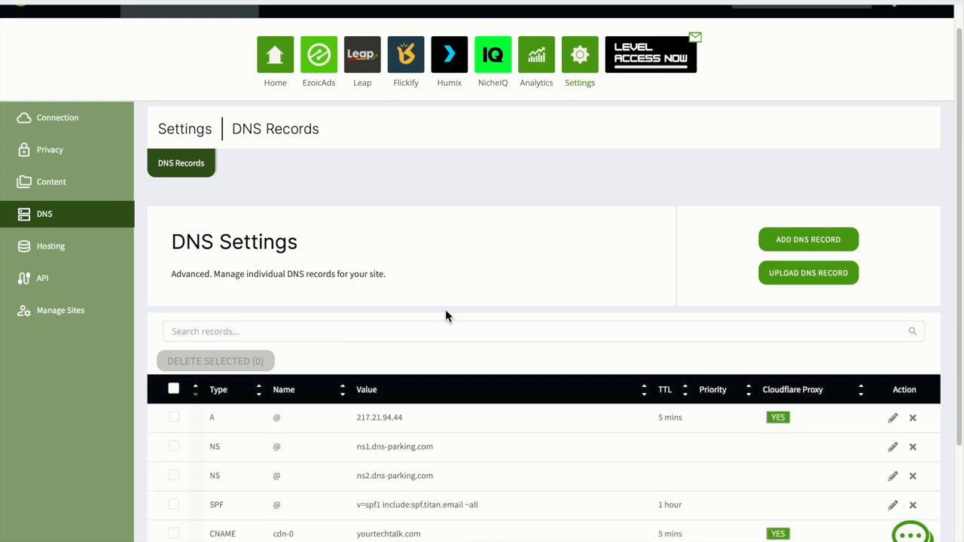
Review the A, NS, SPF, TXT and CNAME records, then open the Ezoic-removal article
{"action": "scroll", "scroll_direction": "down", "scroll_amount": 3}
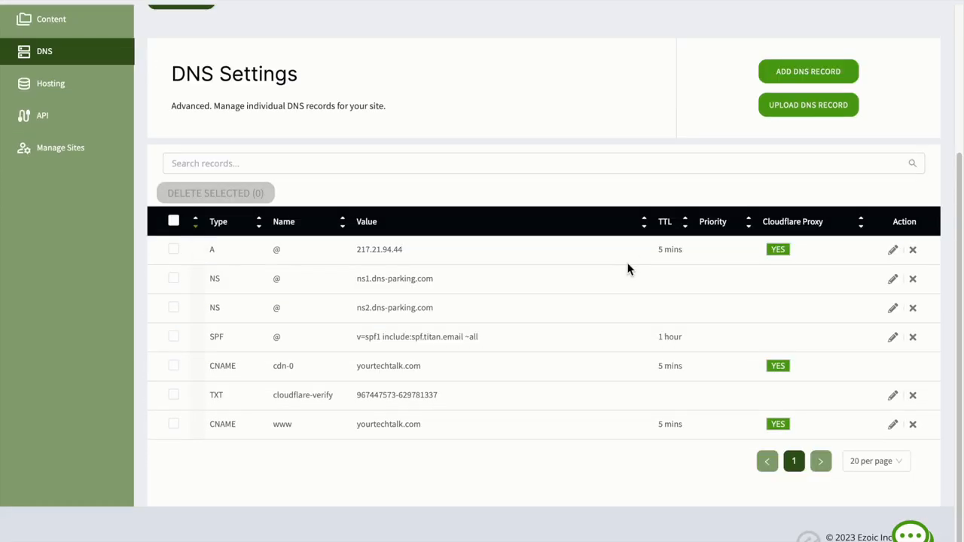
{"action": "mouse_move", "coordinate": [625, 276]}
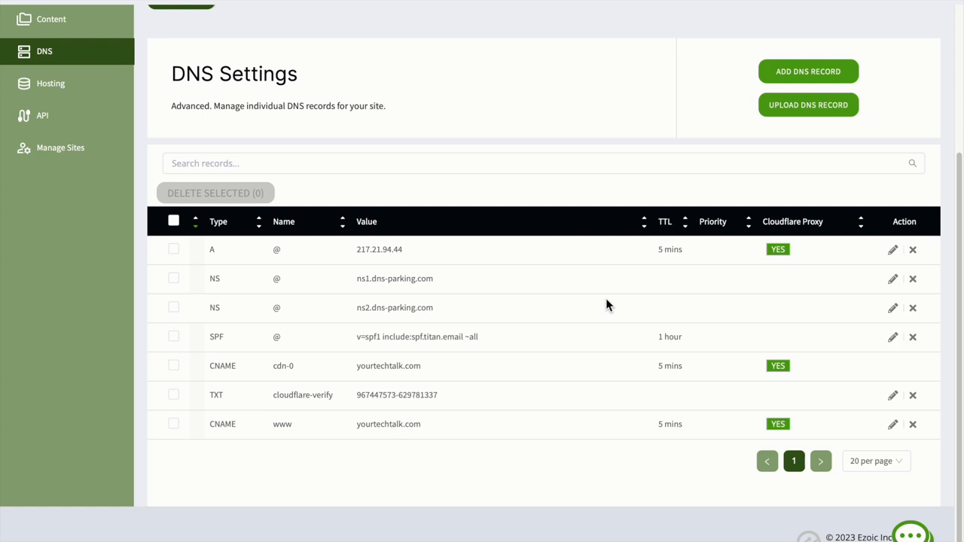
{"action": "left_click", "coordinate": [50, 83]}
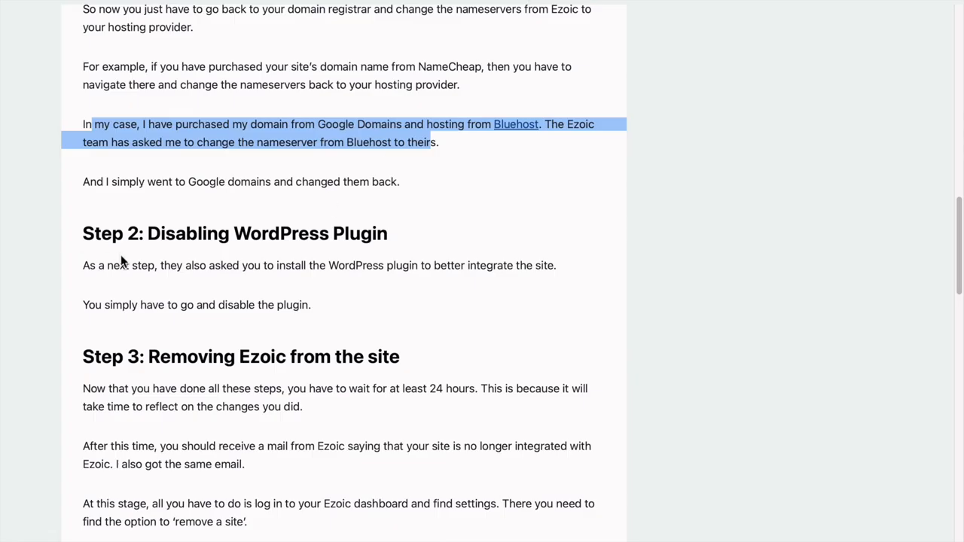
Highlight Step 3 passages on Google Domains, Bluehost, the 24-hour wait and Ezoic email
{"action": "left_click_drag", "start_coordinate": [83, 265], "coordinate": [271, 265]}
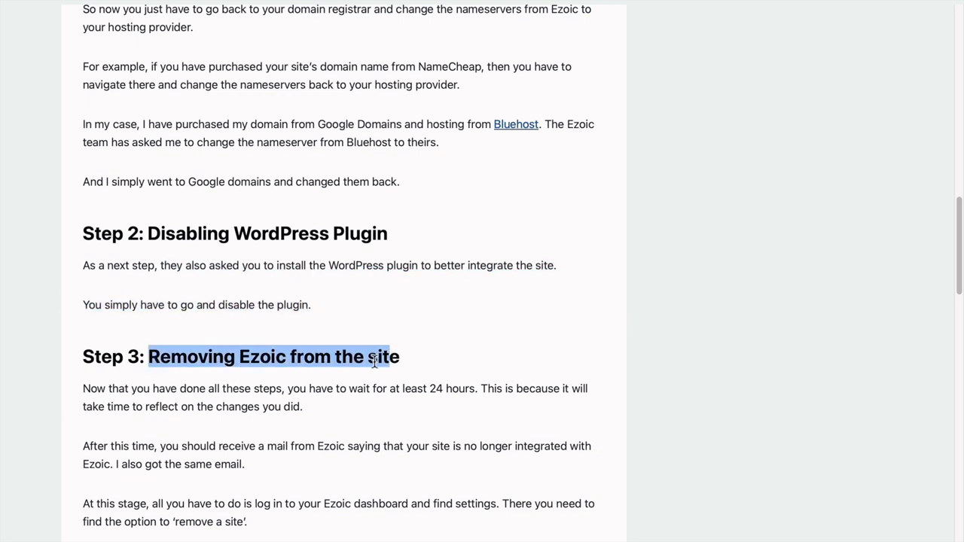
{"action": "left_click_drag", "start_coordinate": [83, 389], "coordinate": [253, 388]}
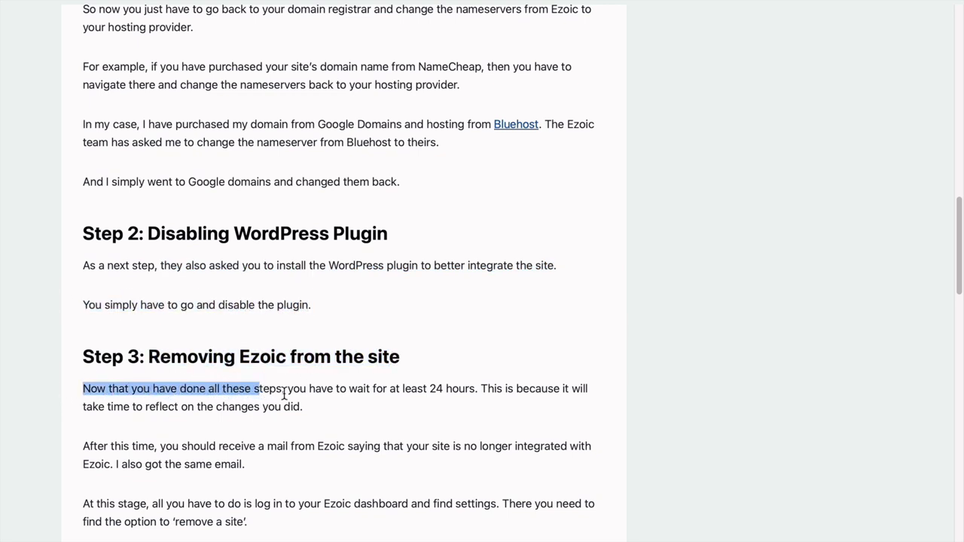
{"action": "left_click", "coordinate": [71, 391]}
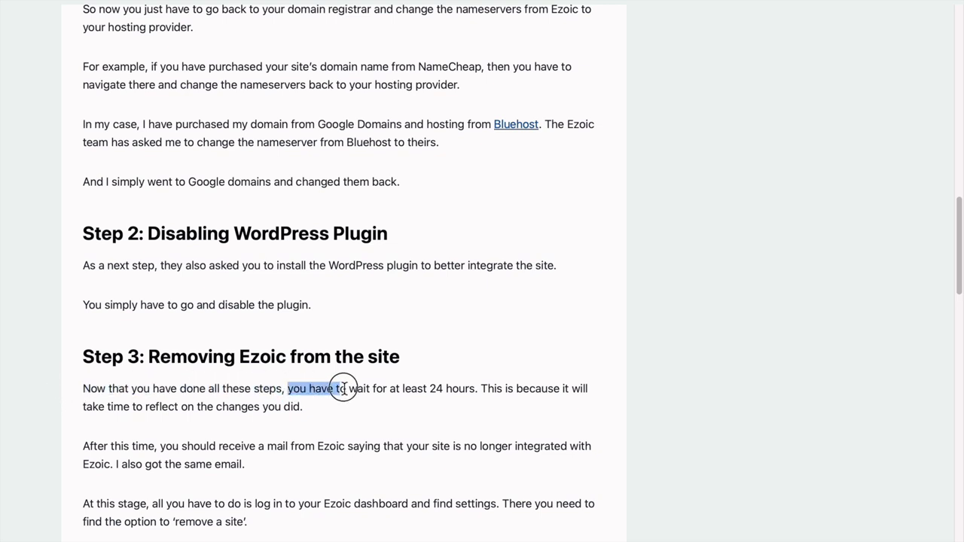
{"action": "left_click_drag", "start_coordinate": [288, 389], "coordinate": [478, 388]}
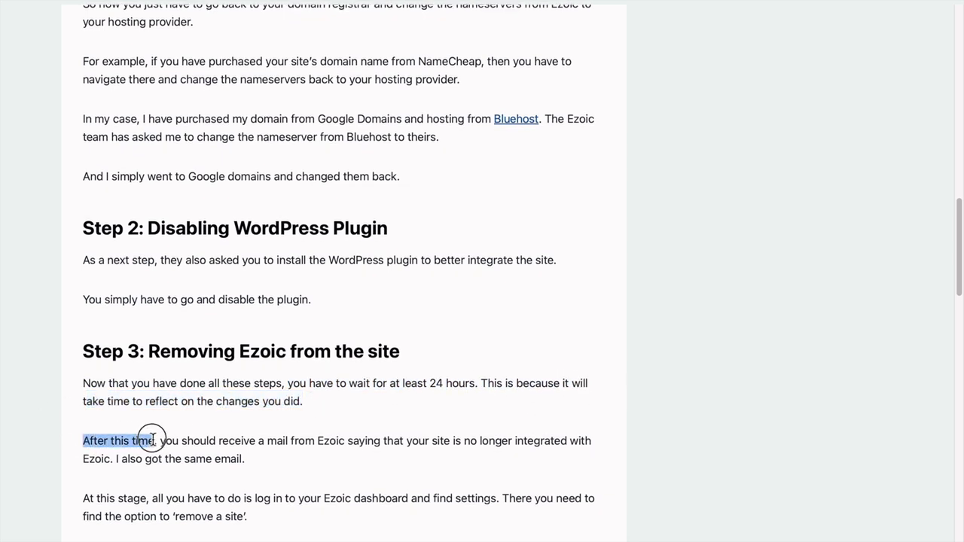
{"action": "left_click_drag", "start_coordinate": [161, 440], "coordinate": [341, 441]}
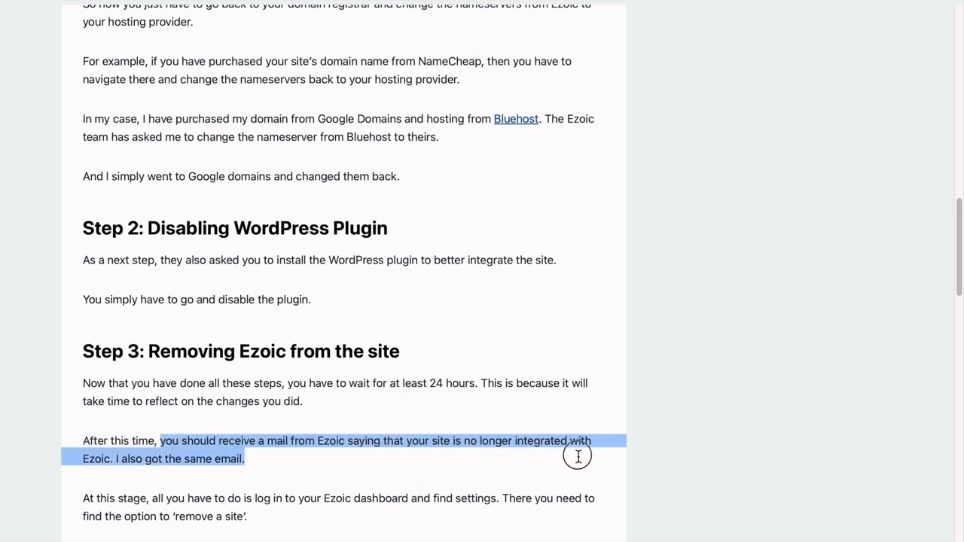
Scroll past the confirm popup and Whois nameserver check down to Final Words
{"action": "scroll", "scroll_direction": "down", "scroll_amount": 3}
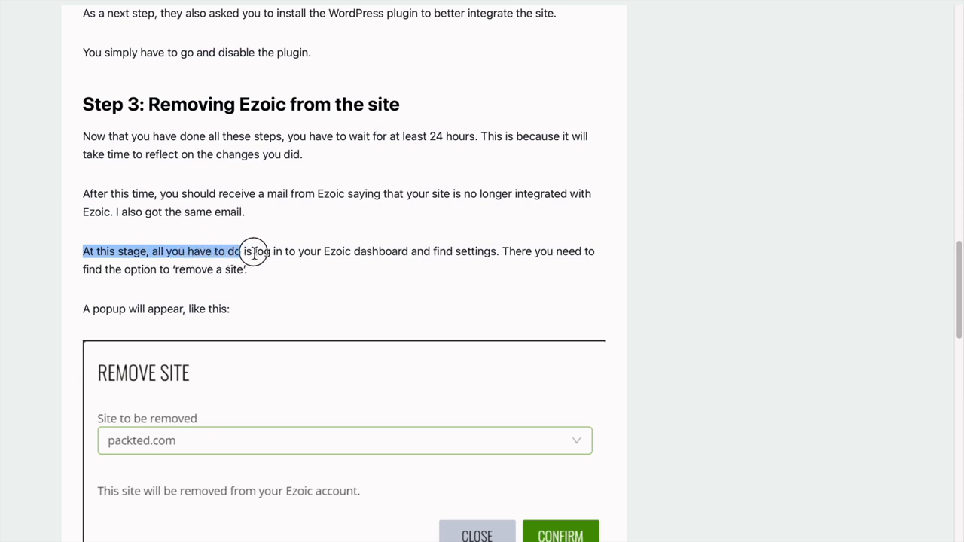
{"action": "left_click", "coordinate": [512, 250]}
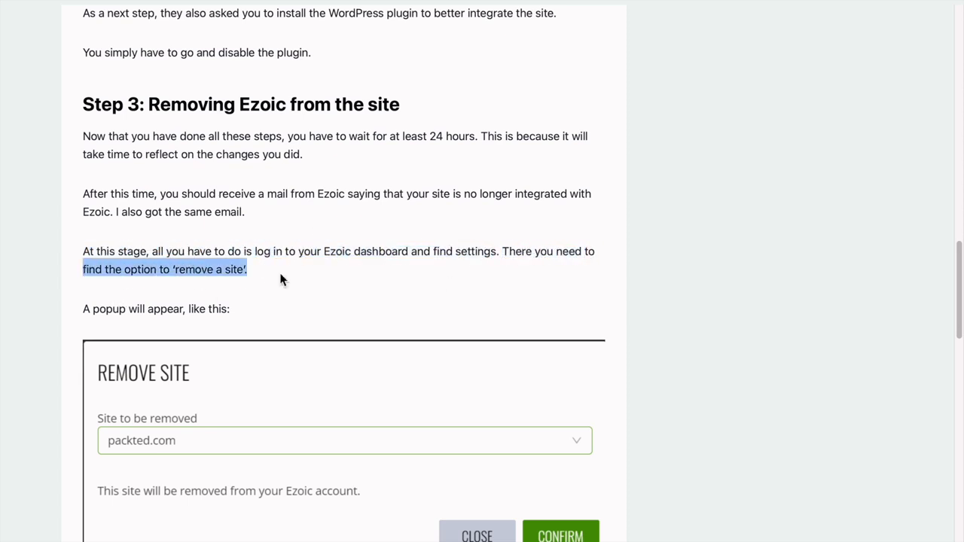
{"action": "scroll", "scroll_direction": "down", "scroll_amount": 3}
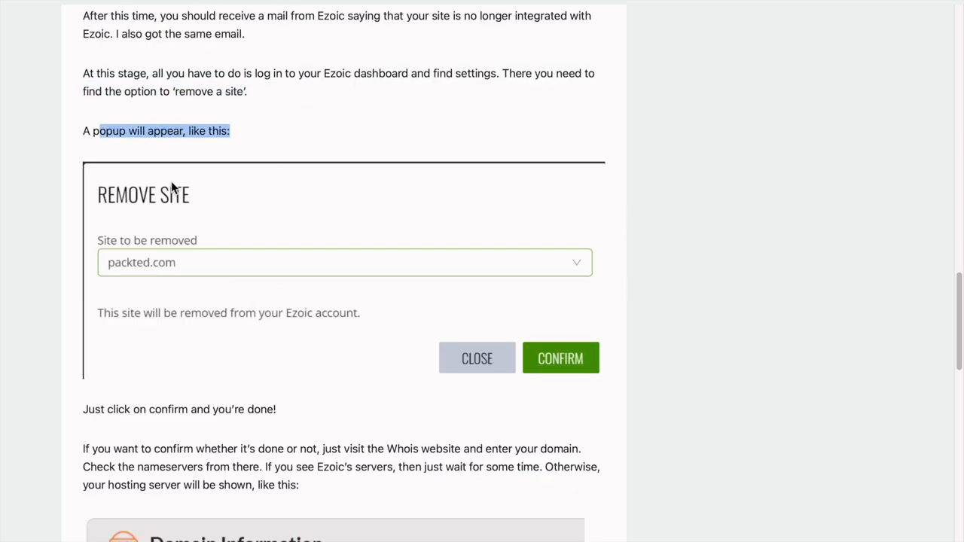
{"action": "scroll", "scroll_direction": "down", "scroll_amount": 3}
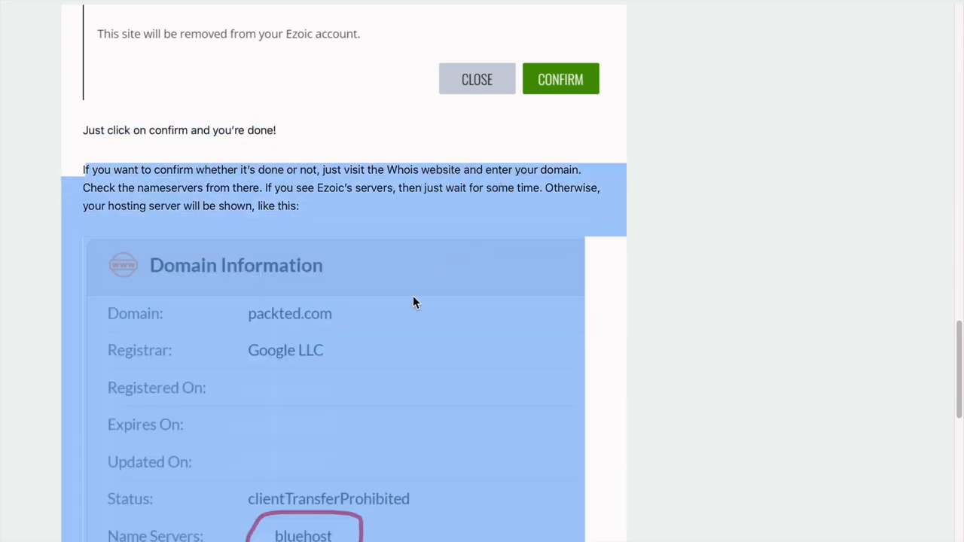
{"action": "scroll", "scroll_direction": "down", "scroll_amount": 3}
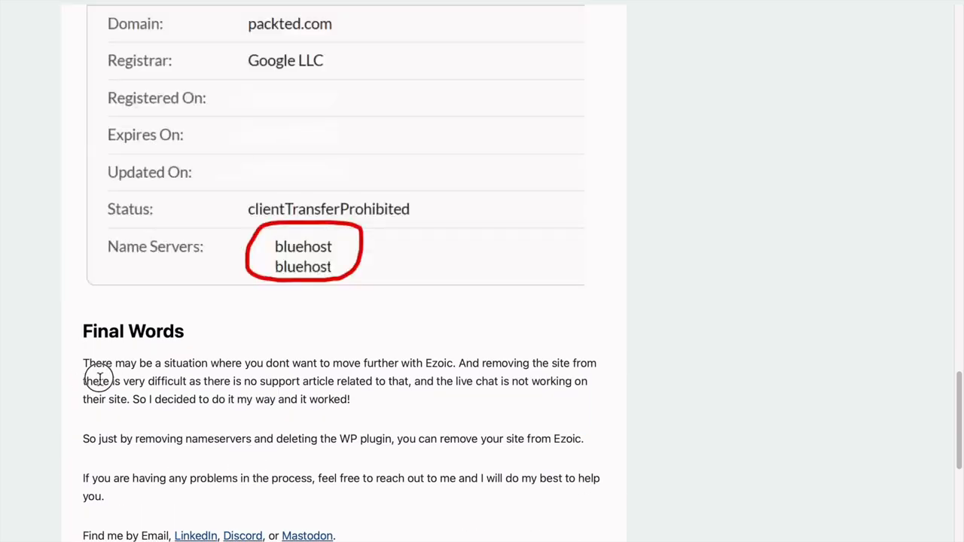